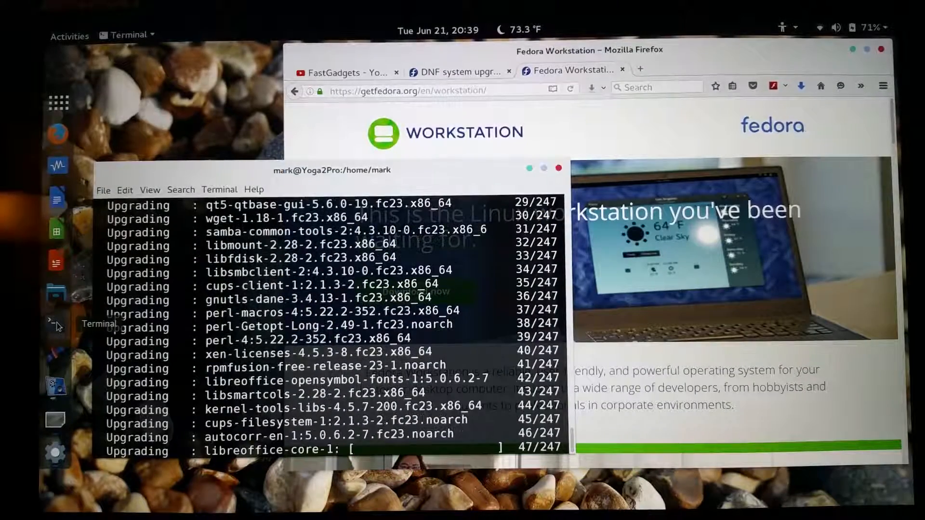
Step: Check the running kernel with uname -r, then glance at the DNF system upgrade guide
{"action": "right_click", "coordinate": [56, 324]}
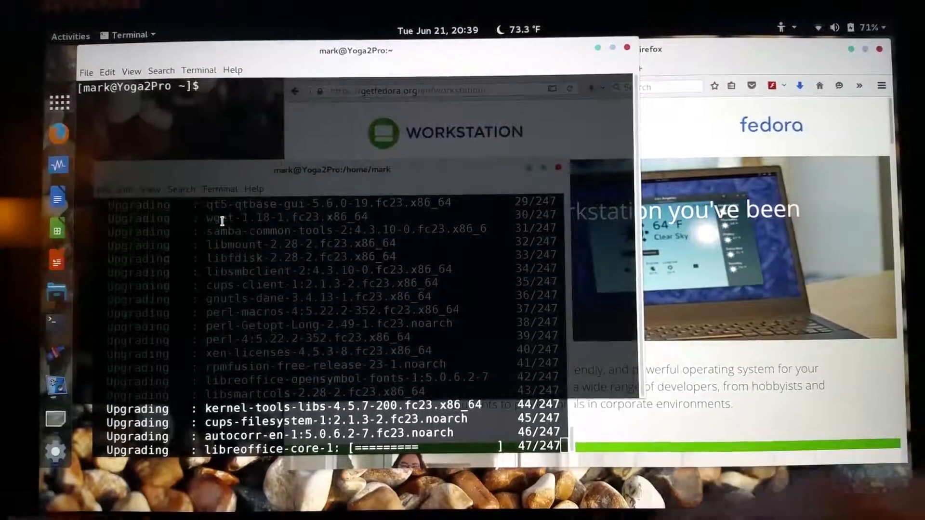
{"action": "type", "text": "uname -r"}
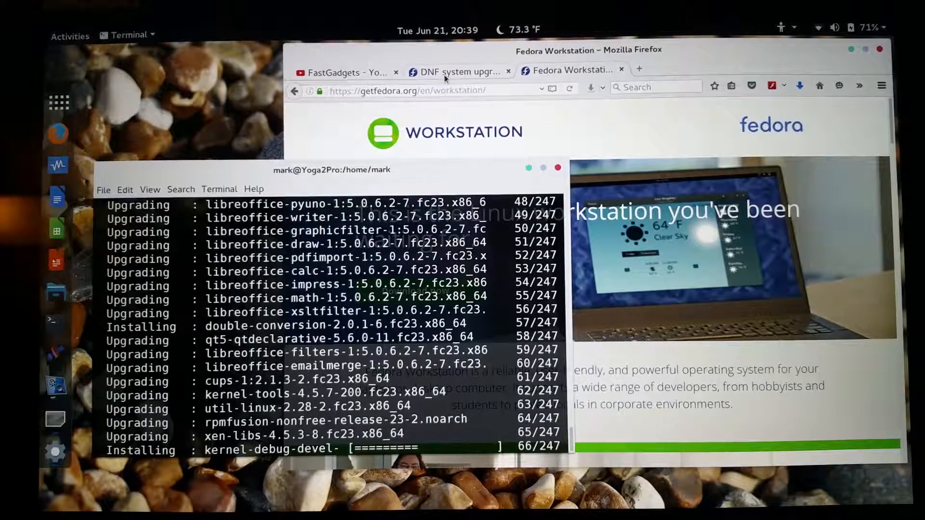
{"action": "left_click", "coordinate": [459, 70]}
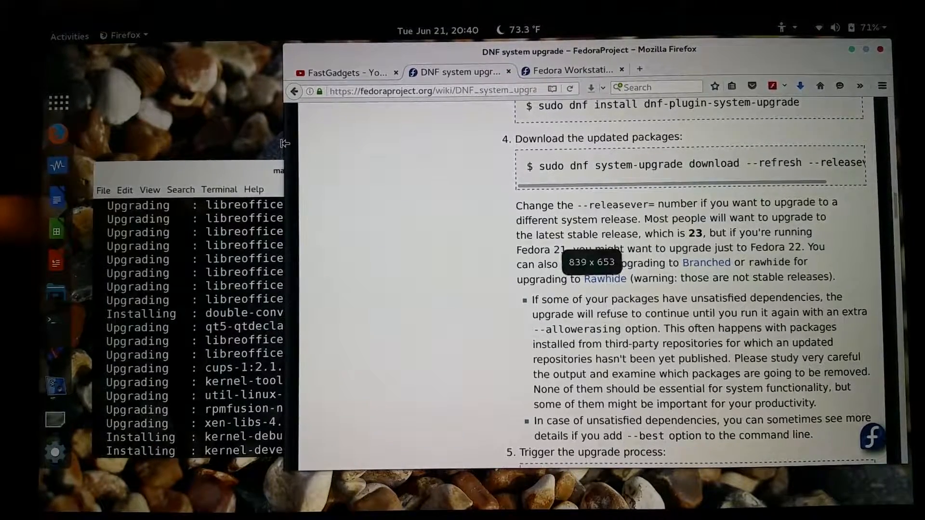
{"action": "scroll", "scroll_direction": "down", "scroll_amount": 3}
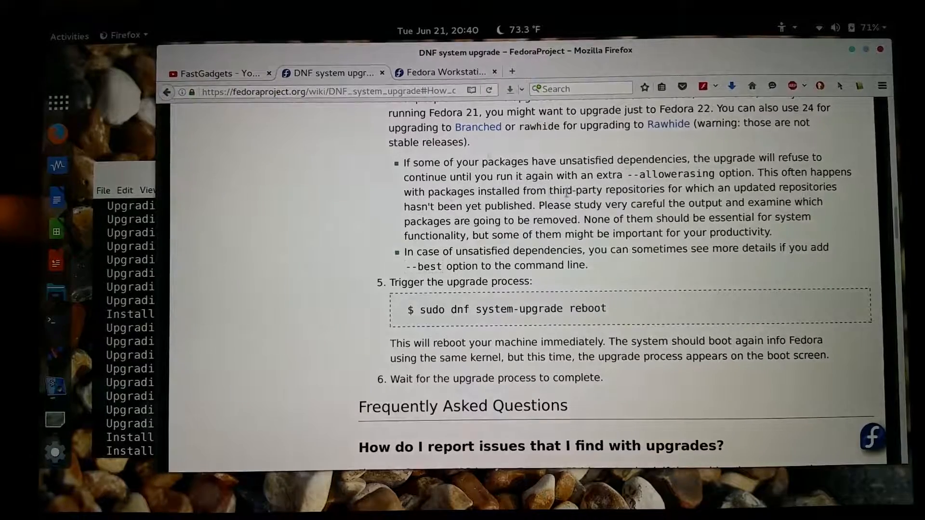
{"action": "left_click", "coordinate": [445, 71]}
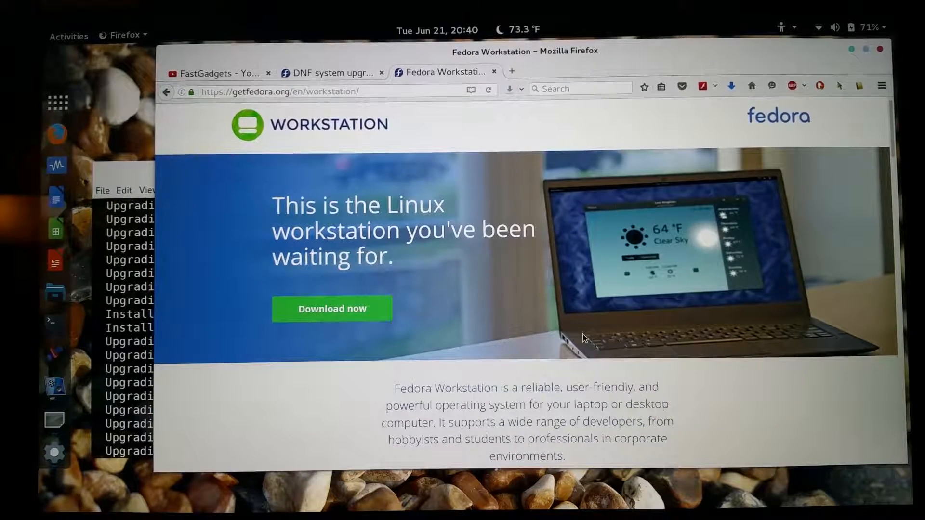
{"action": "mouse_move", "coordinate": [332, 308]}
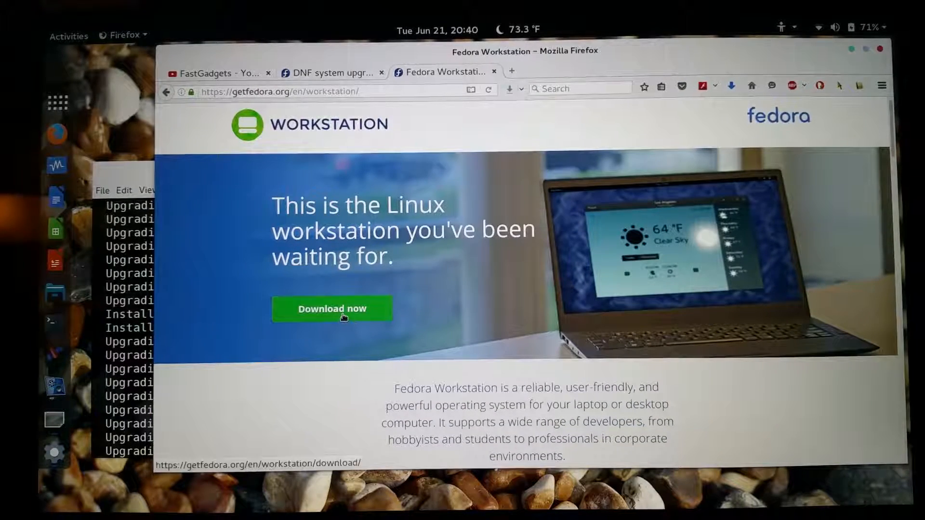
Step: Load the Fedora Workstation download page and bring the Fedora 24 Beta offer into view
{"action": "left_click", "coordinate": [332, 308]}
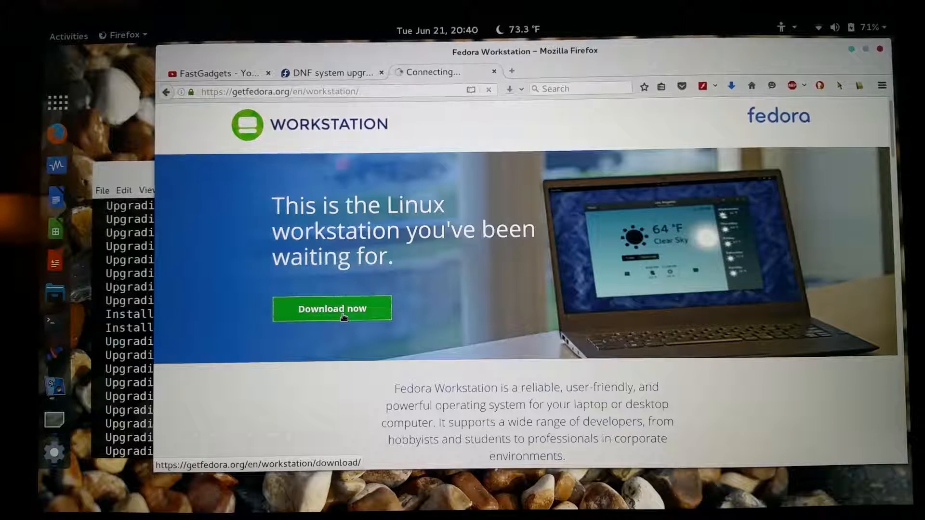
{"action": "left_click", "coordinate": [332, 308]}
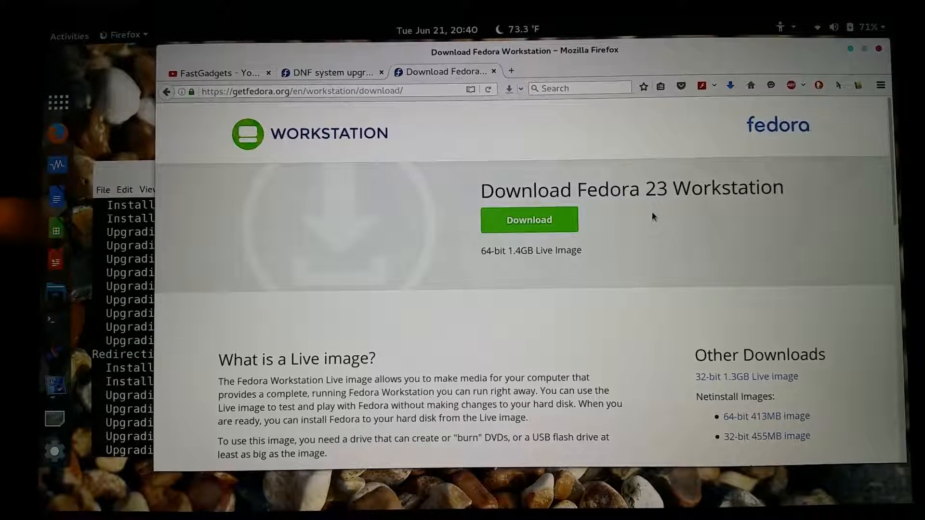
{"action": "scroll", "scroll_direction": "down", "scroll_amount": 3}
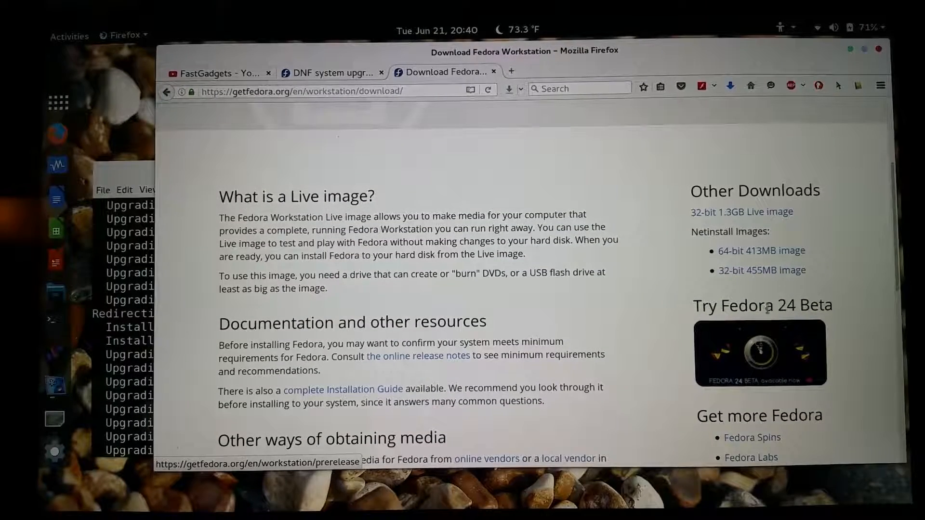
Step: Load the Fedora 24 Beta Workstation page and reach its release schedule ending 21 June 2016
{"action": "left_click", "coordinate": [760, 353]}
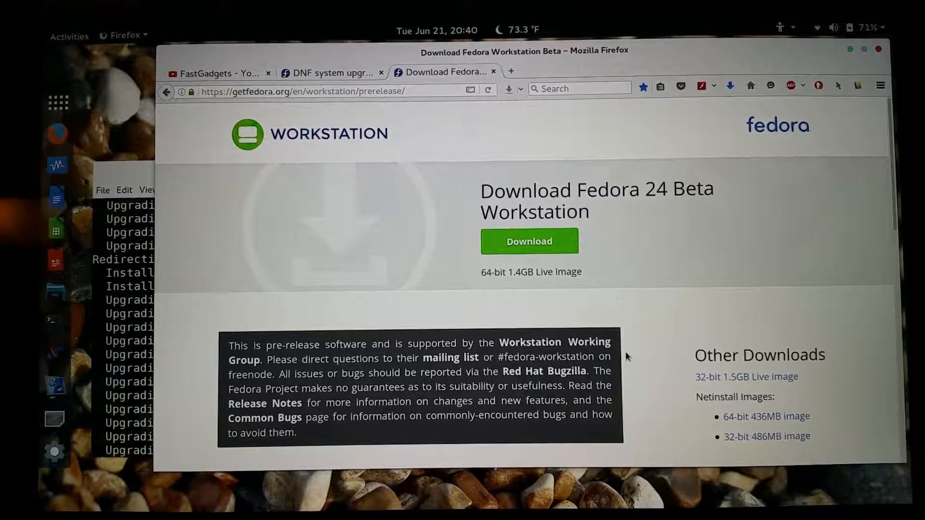
{"action": "mouse_move", "coordinate": [620, 237]}
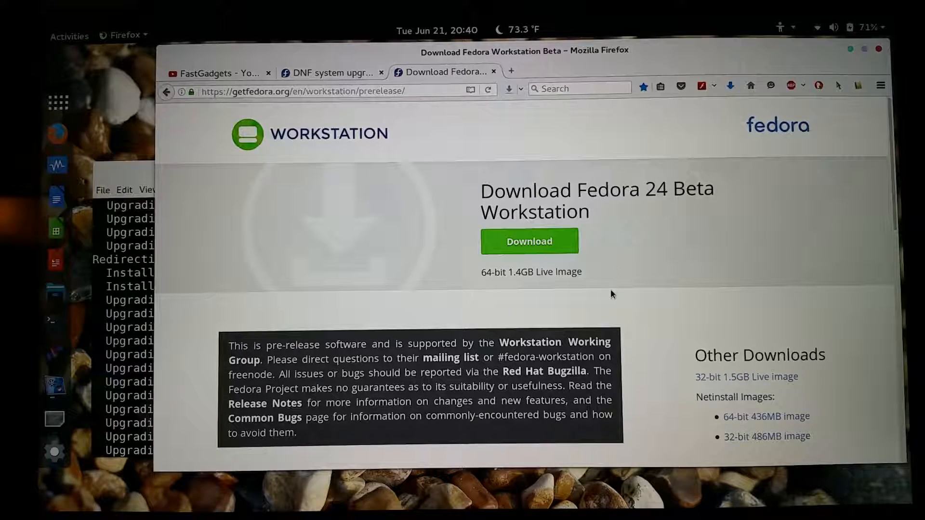
{"action": "mouse_move", "coordinate": [638, 392]}
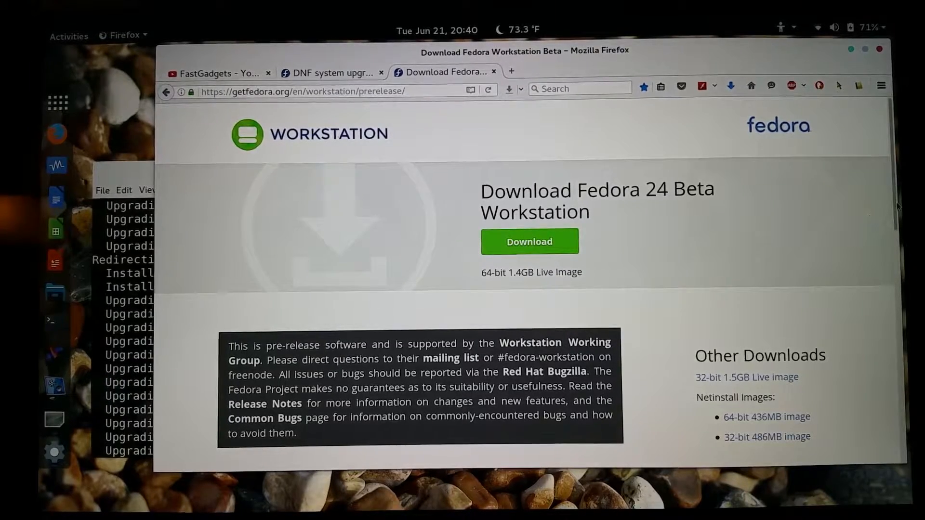
{"action": "scroll", "scroll_direction": "down", "scroll_amount": 3}
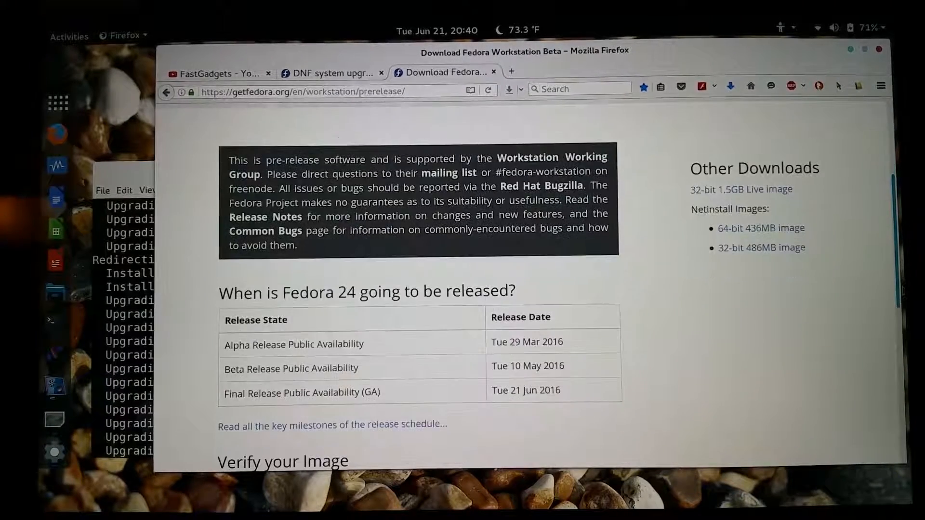
{"action": "scroll", "scroll_direction": "down", "scroll_amount": 3}
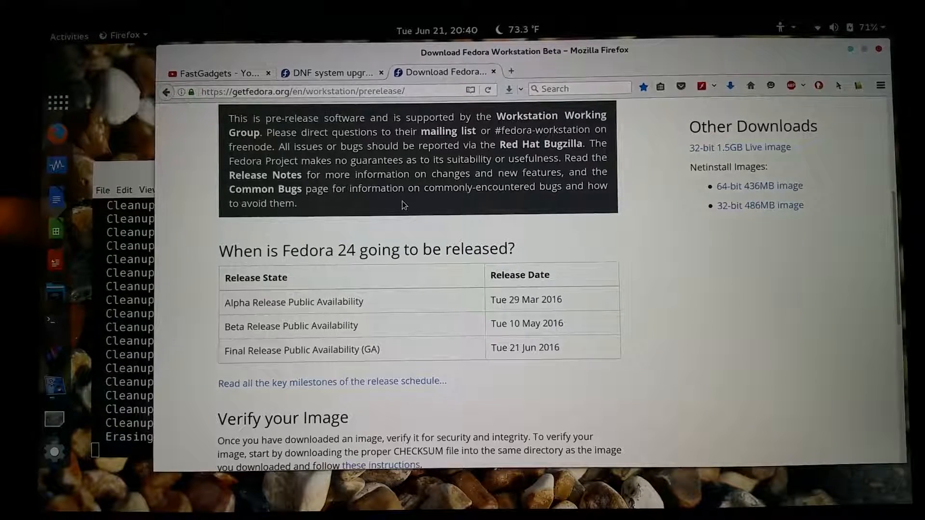
Step: Settle on the DNF system upgrade guide and bring its releasever=23 download command into view
{"action": "left_click", "coordinate": [330, 73]}
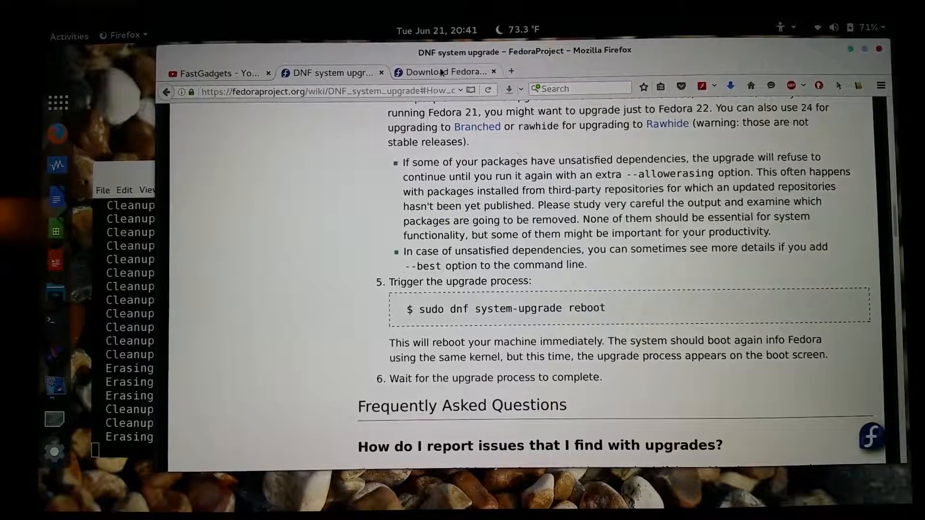
{"action": "left_click", "coordinate": [445, 71]}
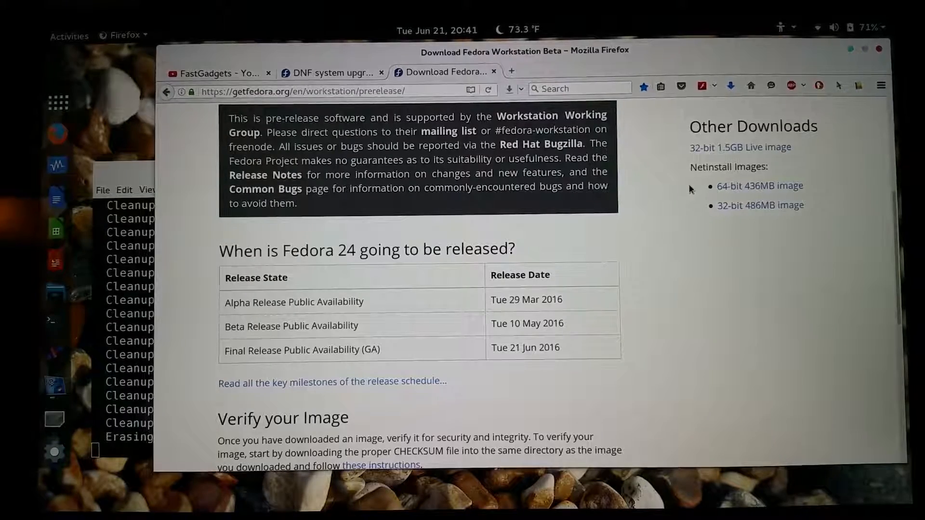
{"action": "left_click", "coordinate": [330, 72]}
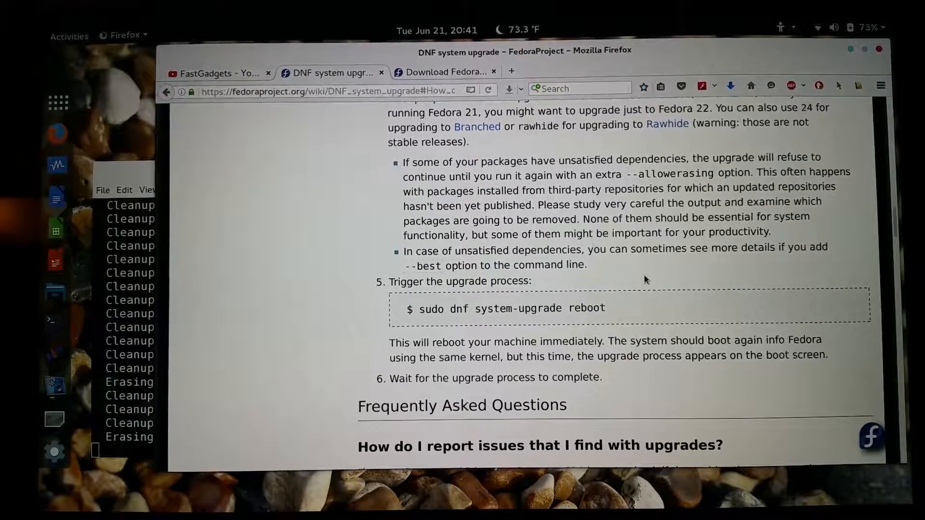
{"action": "scroll", "scroll_direction": "down", "scroll_amount": 3}
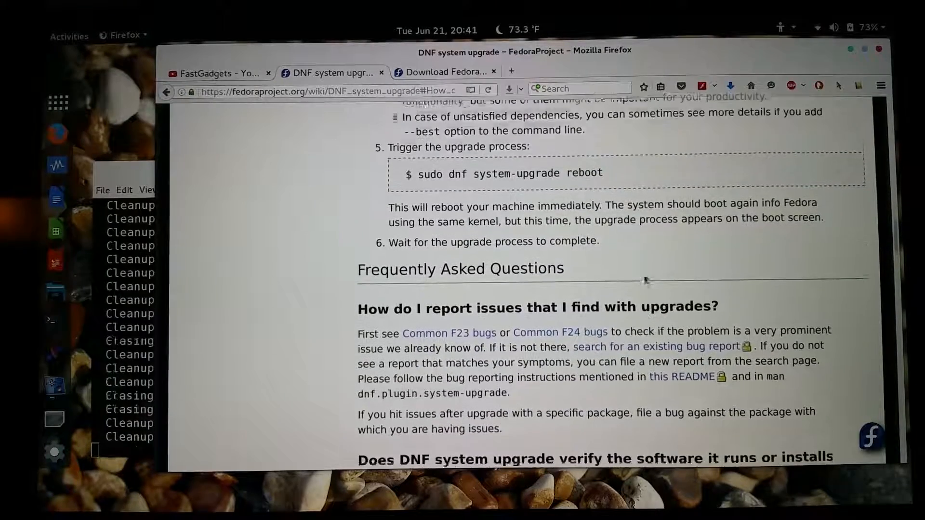
{"action": "scroll", "scroll_direction": "down", "scroll_amount": 3}
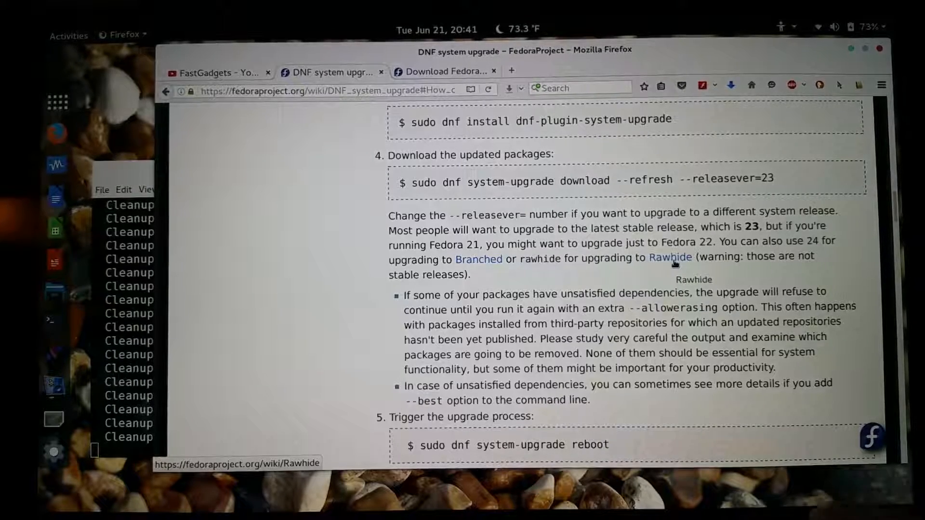
{"action": "mouse_move", "coordinate": [478, 259]}
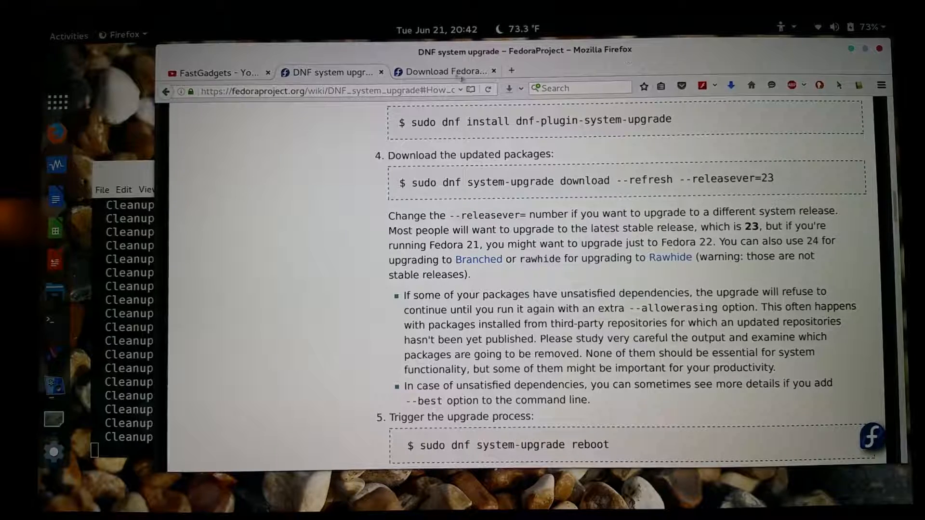
Step: Leave the Fedora 24 Beta download page for a blank new tab
{"action": "left_click", "coordinate": [443, 70]}
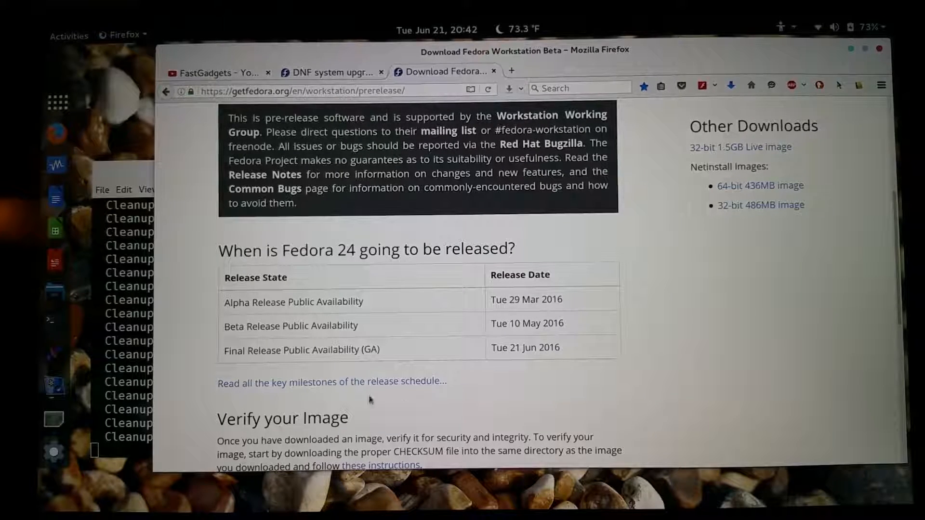
{"action": "mouse_move", "coordinate": [370, 387]}
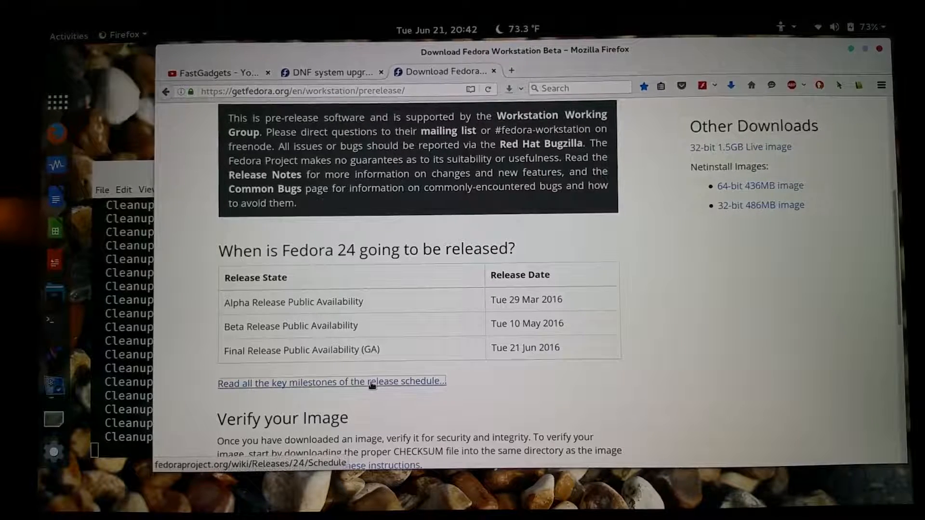
{"action": "left_click", "coordinate": [331, 382]}
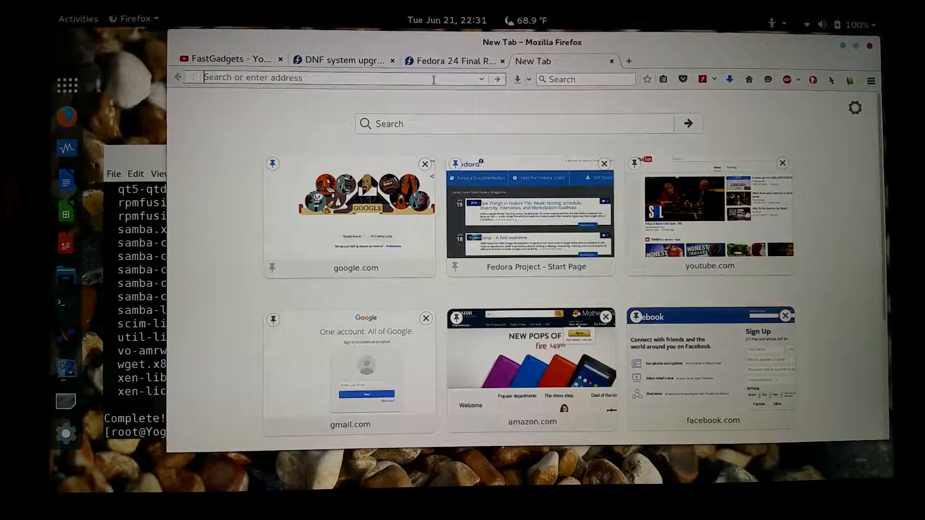
Step: Load fedoraproject.org, reload the Workstation download page for Fedora 24, then return to the Final Release Criteria page
{"action": "type", "text": "fedoraproject.org/"}
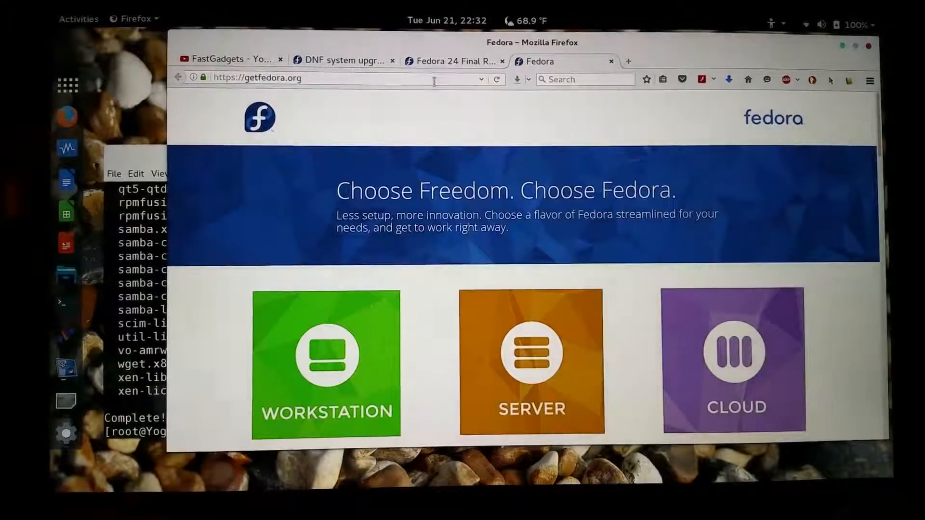
{"action": "scroll", "scroll_direction": "down", "scroll_amount": 3}
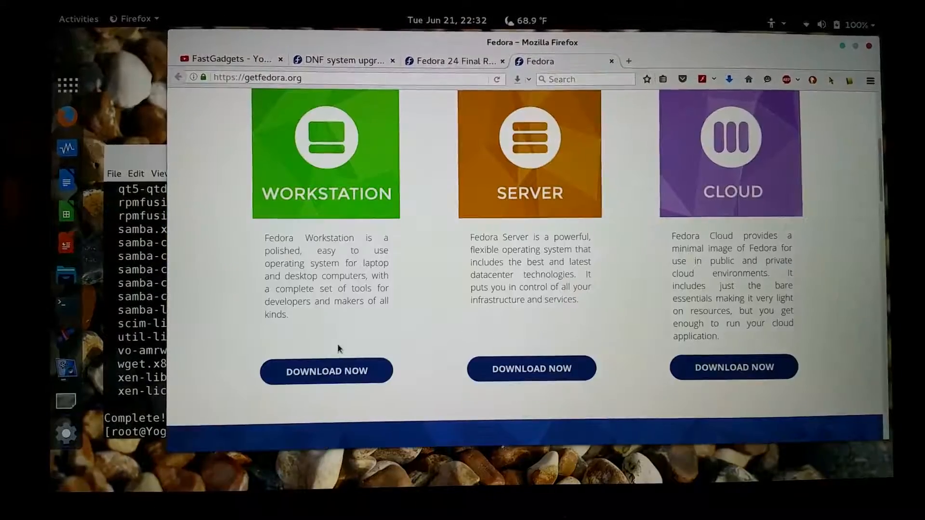
{"action": "left_click", "coordinate": [326, 371]}
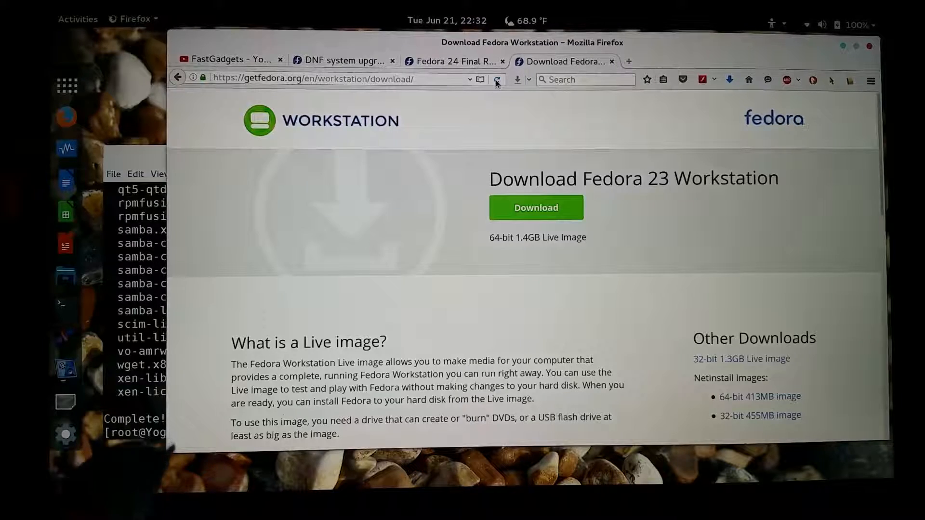
{"action": "left_click", "coordinate": [496, 80]}
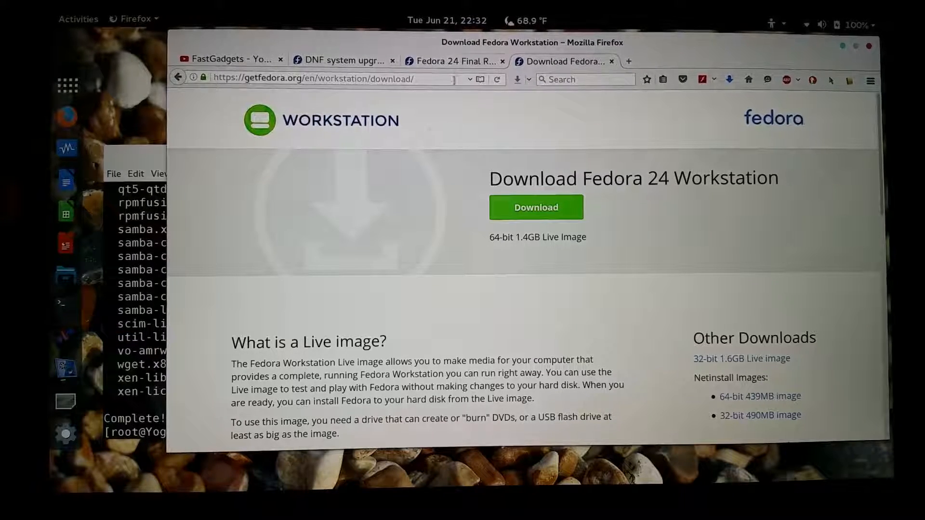
{"action": "left_click", "coordinate": [454, 62]}
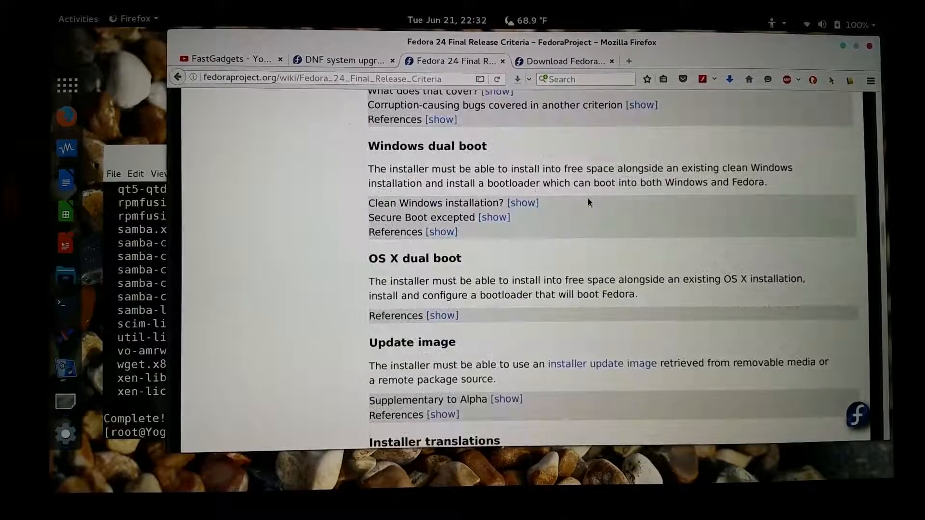
Step: Bring up the DNF guide's plugin install and package download steps
{"action": "scroll", "scroll_direction": "down", "scroll_amount": 3}
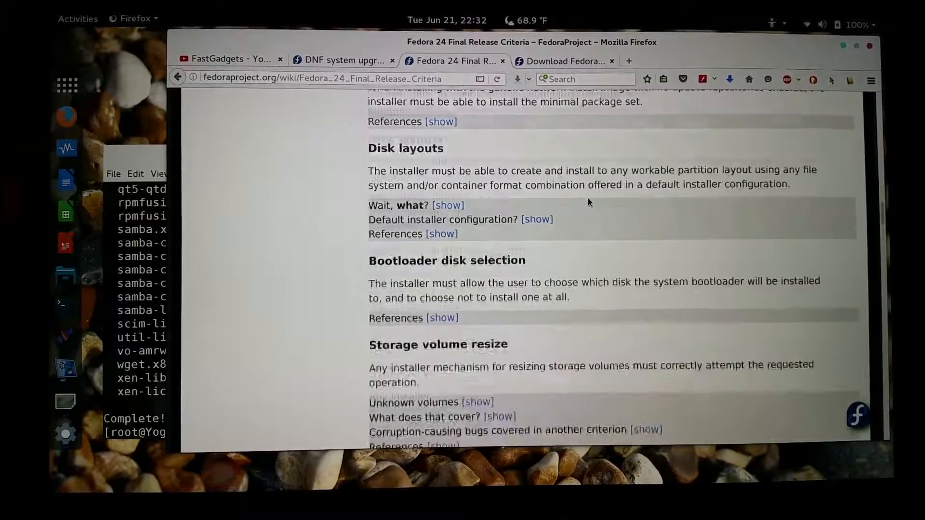
{"action": "left_click", "coordinate": [342, 61]}
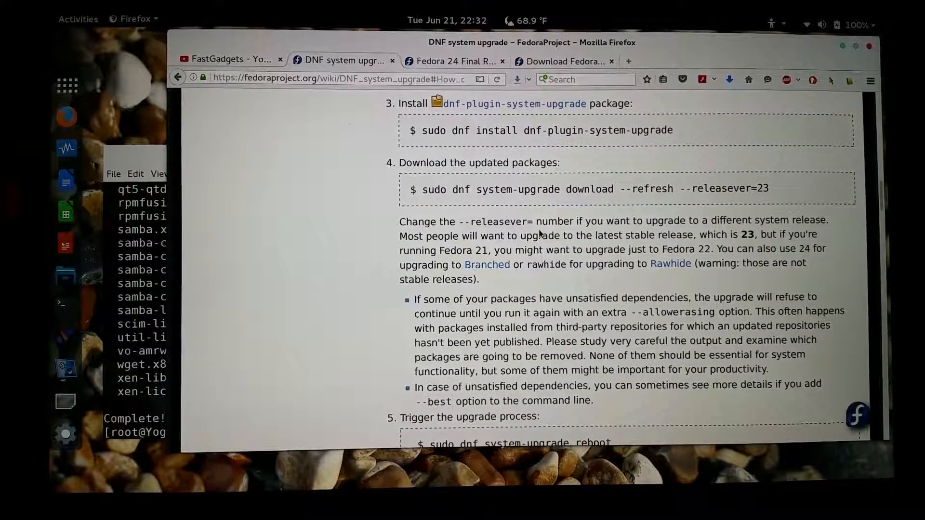
{"action": "mouse_move", "coordinate": [547, 147]}
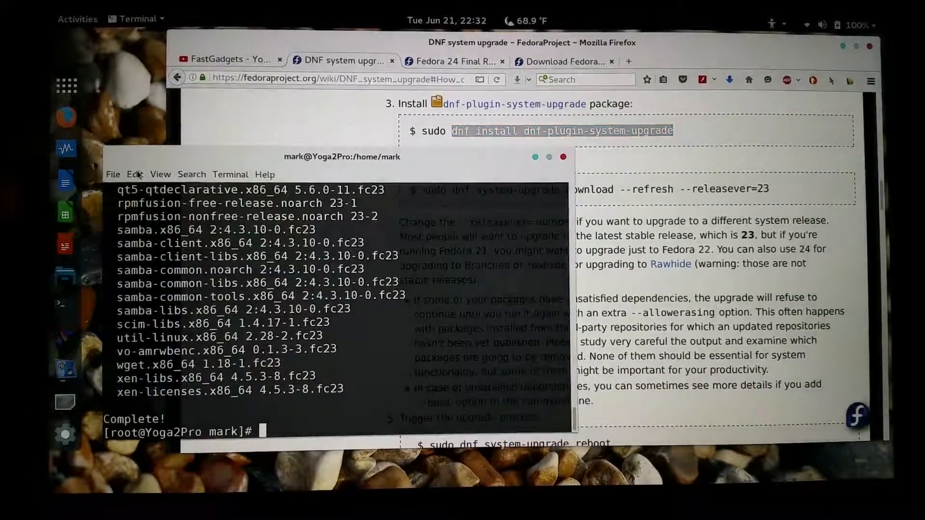
Step: Run 'dnf install dnf-plugin-system-upgrade' as root and confirm with y
{"action": "type", "text": "dnf install dnf-plugin-system-upgrade"}
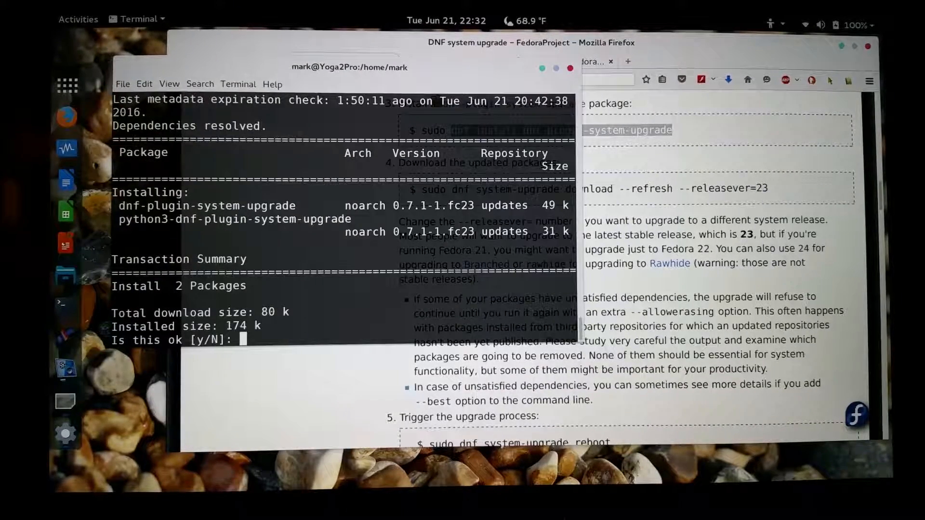
{"action": "type", "text": "y"}
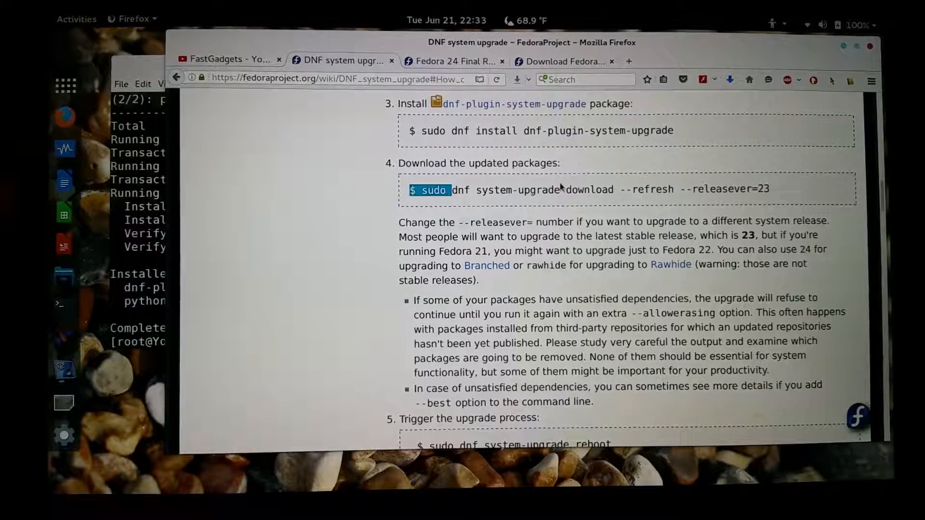
Step: Paste the guide's system-upgrade download command into the terminal with --releasever=24 and run it
{"action": "left_click_drag", "start_coordinate": [450, 189], "coordinate": [760, 189]}
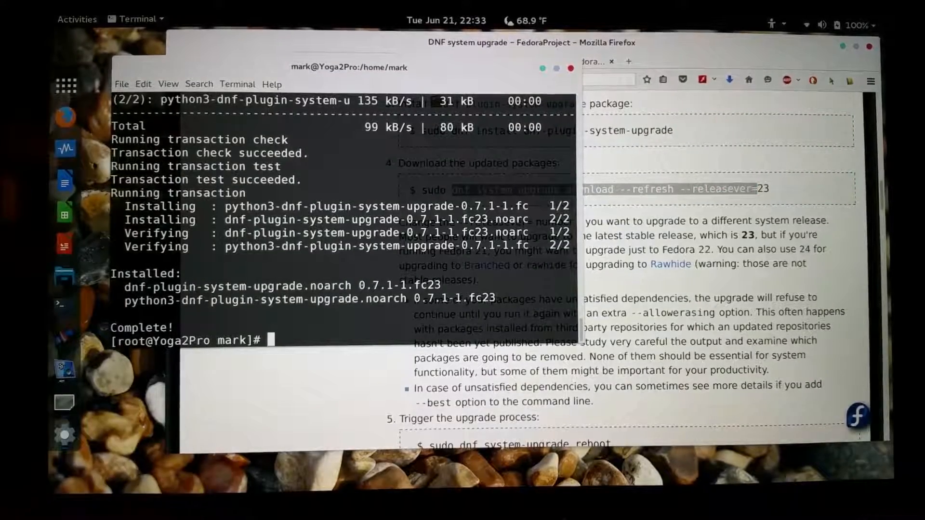
{"action": "left_click", "coordinate": [143, 85]}
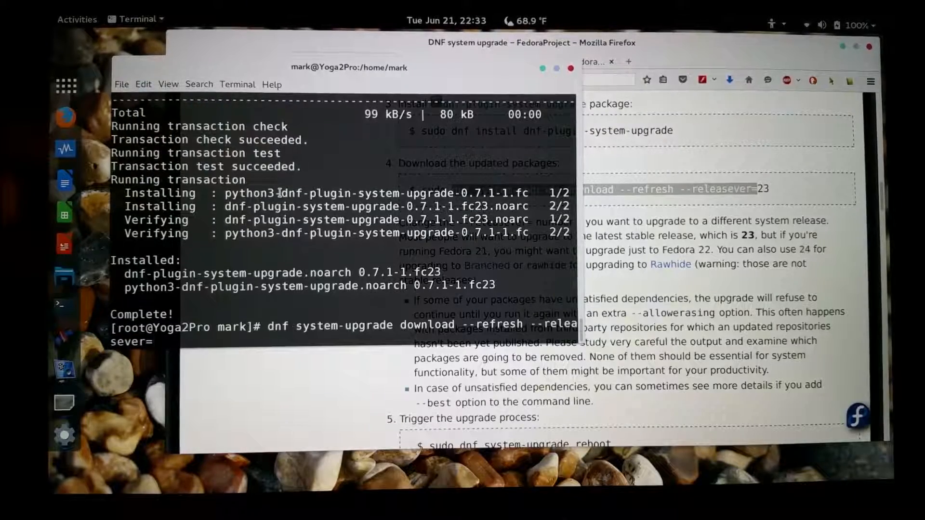
{"action": "type", "text": "24"}
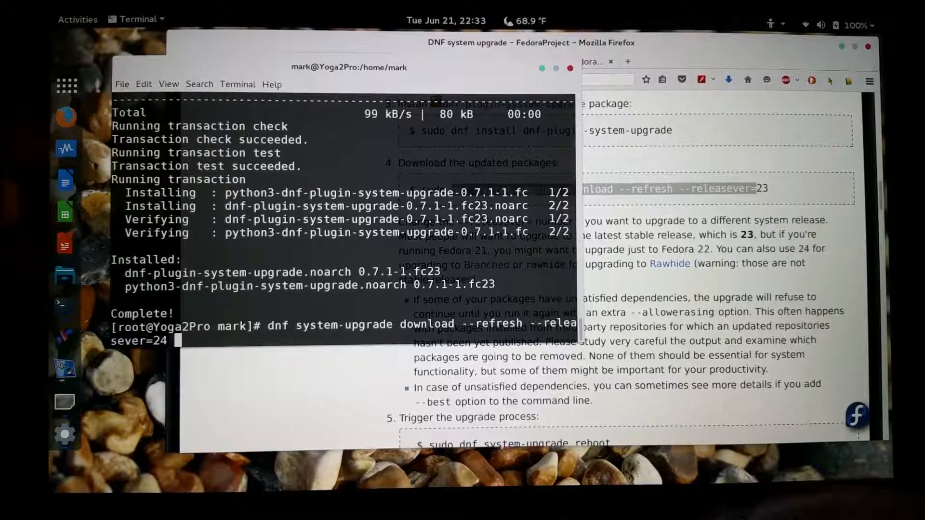
{"action": "type", "text": "-"}
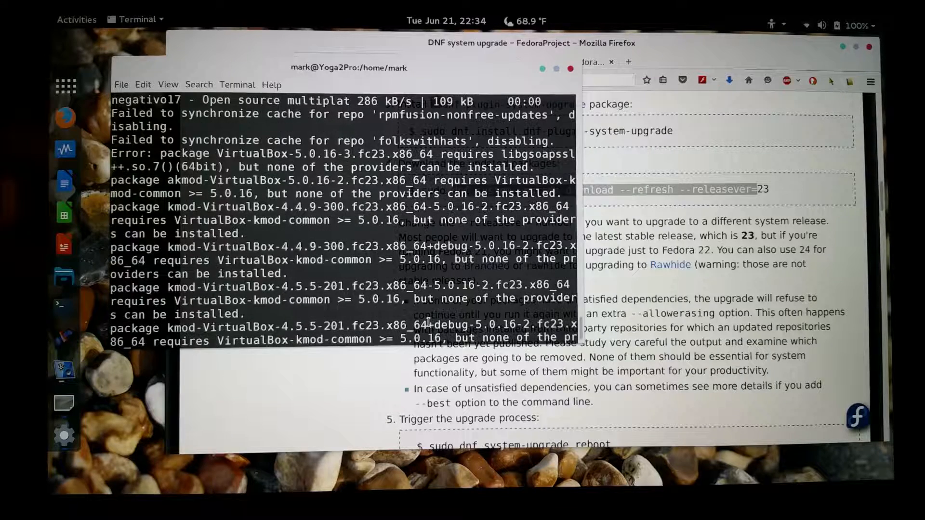
Step: Retype 'dnf system-upgrade download --refresh --releasever=24 -y --allowerasing' after reading the dependency errors
{"action": "scroll", "scroll_direction": "down", "scroll_amount": 3}
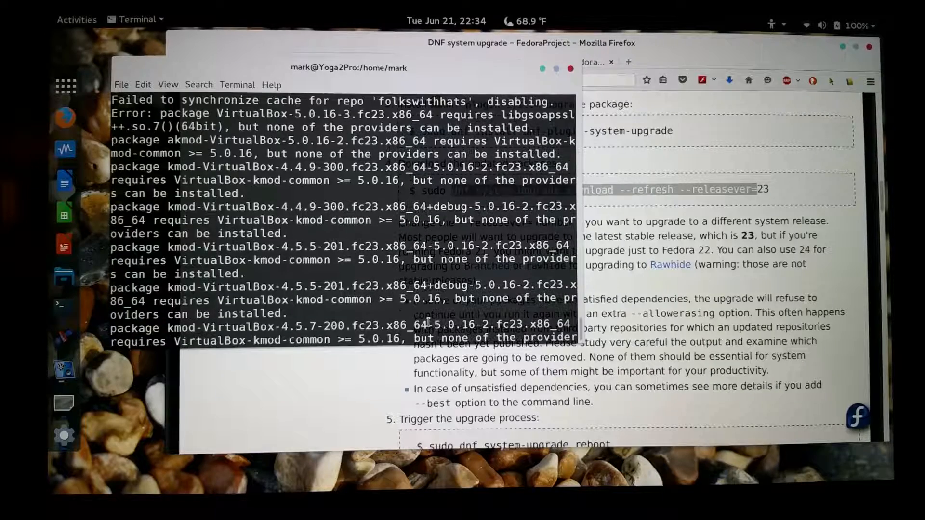
{"action": "scroll", "scroll_direction": "down", "scroll_amount": 3}
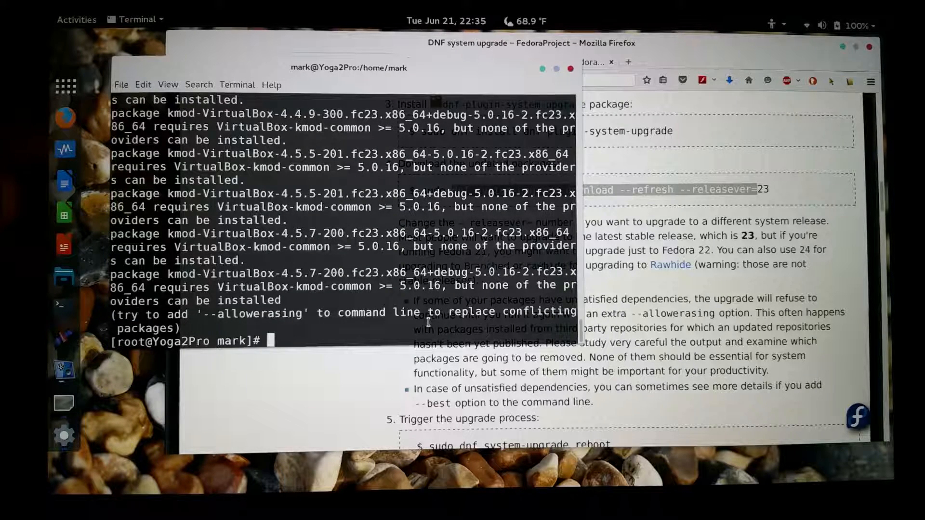
{"action": "type", "text": "dnf system-upgrade download --refresh --releasever=24 -y"}
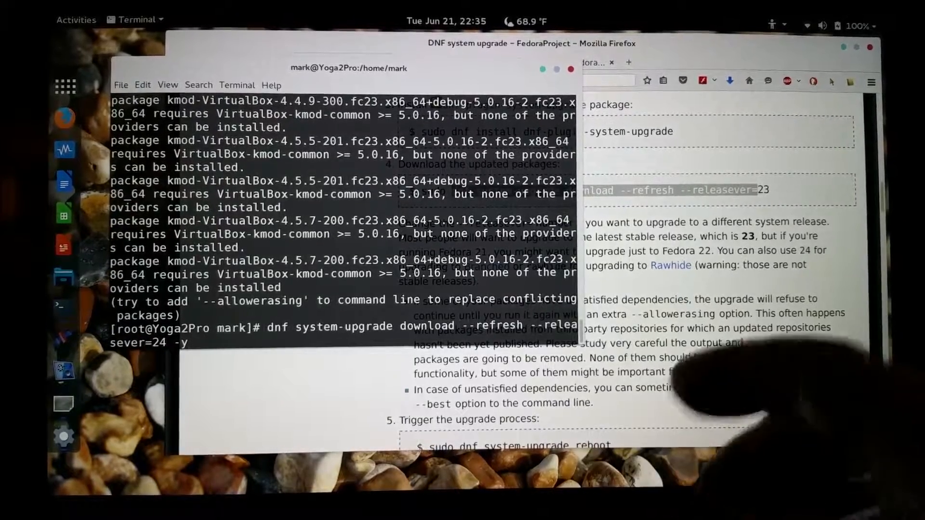
{"action": "type", "text": "--alo"}
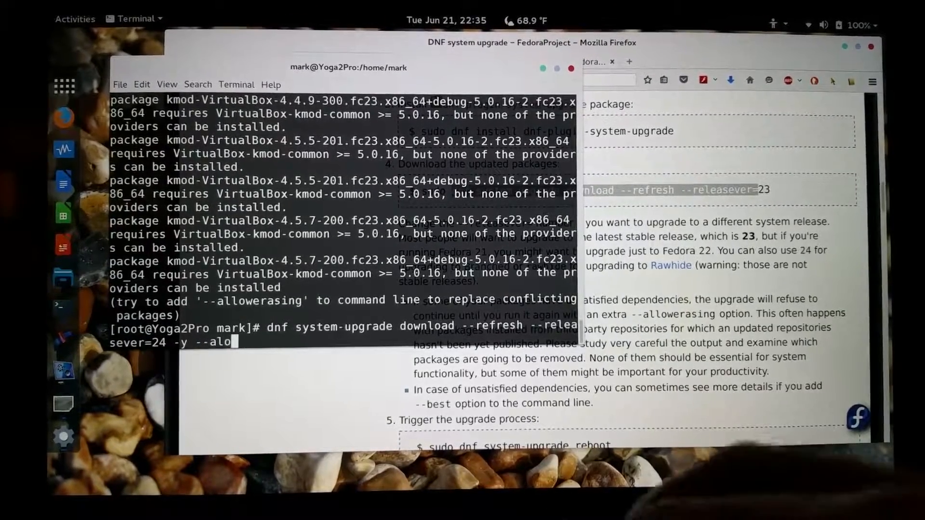
{"action": "type", "text": "wer"}
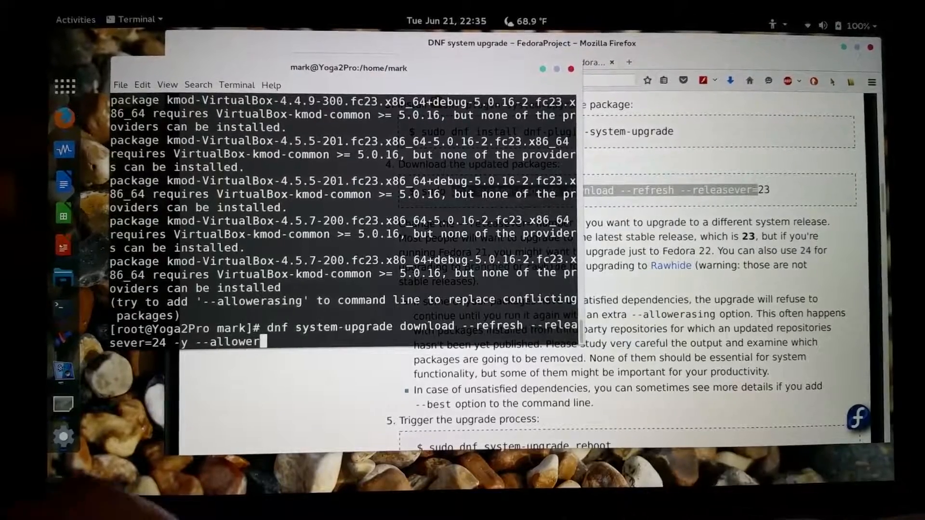
{"action": "type", "text": "asing"}
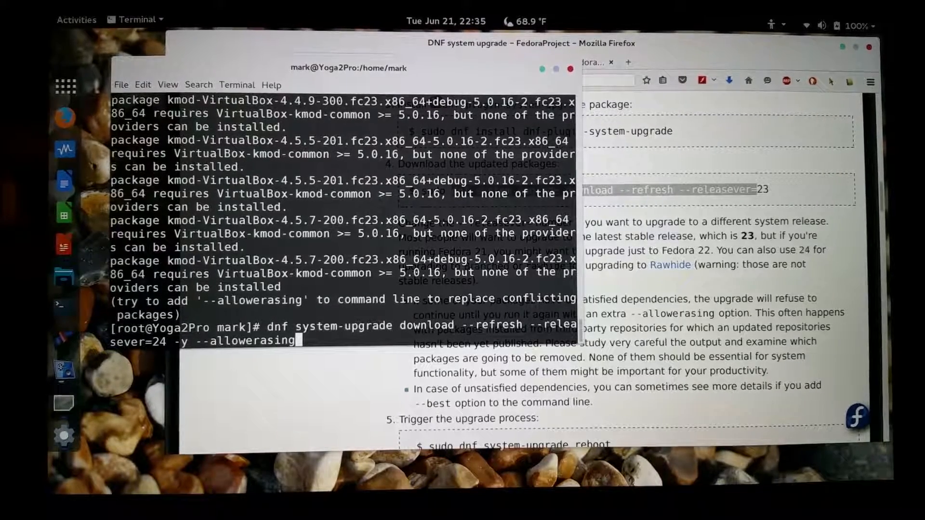
Step: Run the --allowerasing download until packages are ready for 'dnf system-upgrade reboot'
{"action": "key", "text": "Return"}
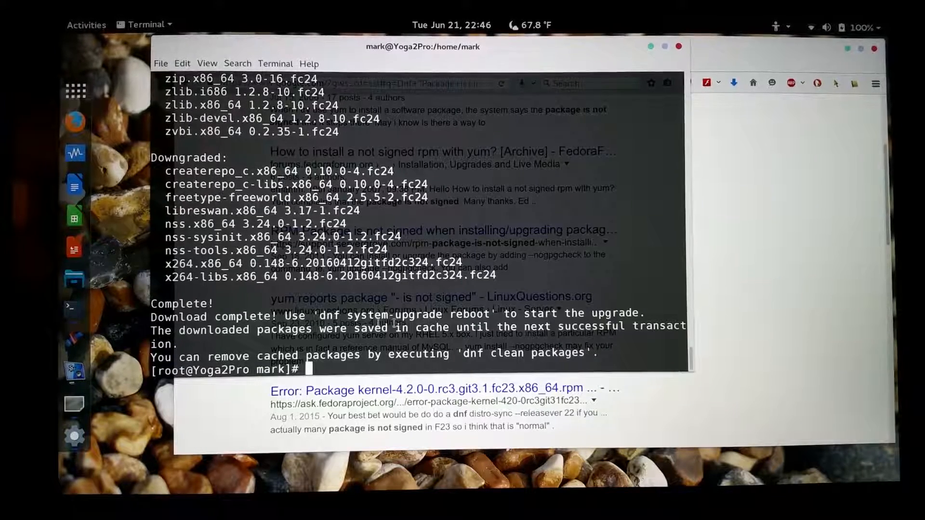
Step: Run 'dnf system-upgrade reboot' at the root prompt to reboot into the Fedora 24 install
{"action": "double_click", "coordinate": [327, 316]}
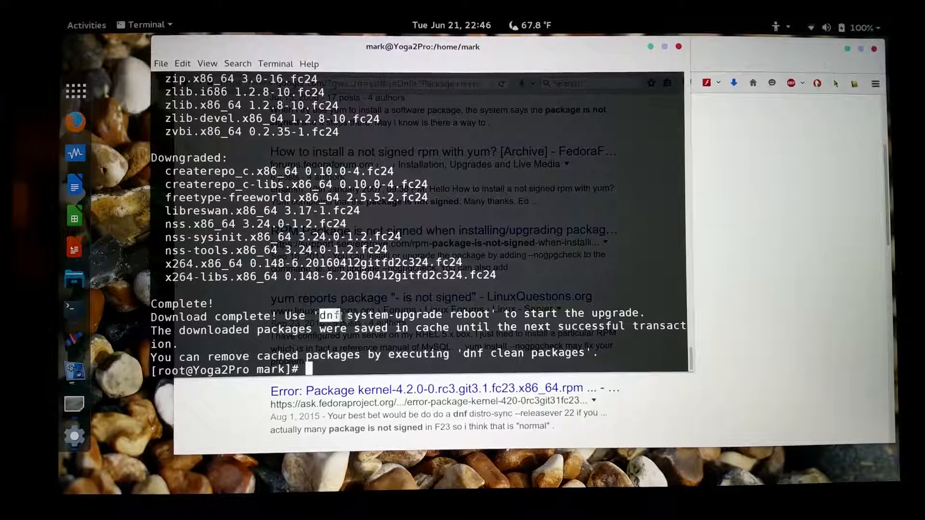
{"action": "left_click_drag", "start_coordinate": [319, 315], "coordinate": [493, 315]}
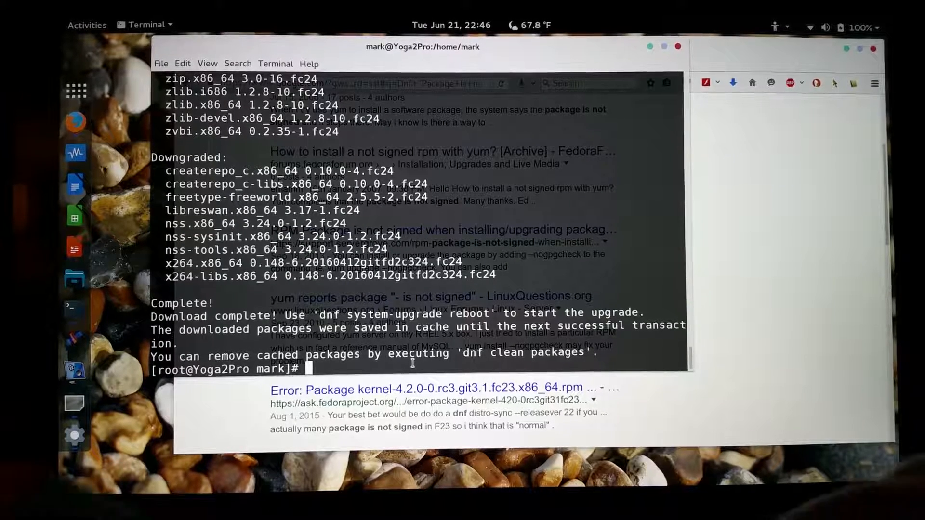
{"action": "type", "text": "dnf"}
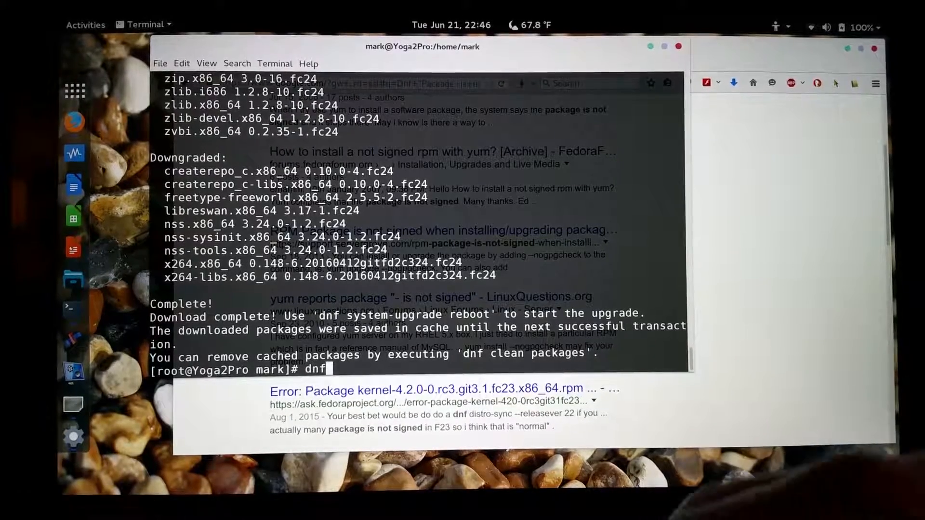
{"action": "type", "text": "system-upd"}
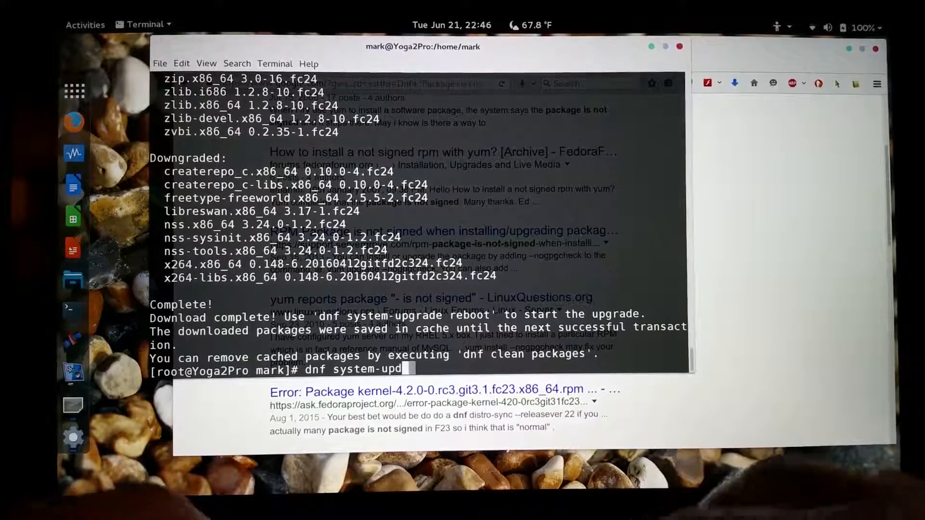
{"action": "type", "text": "grade reb"}
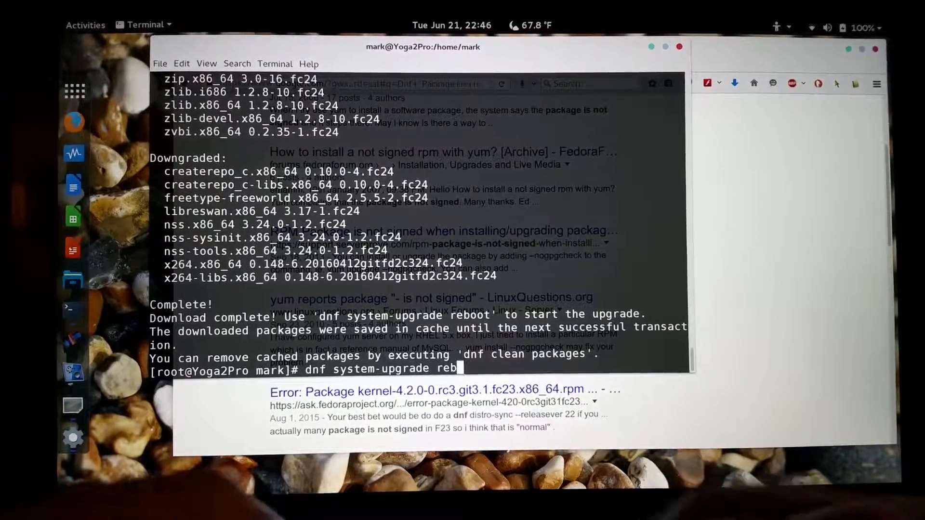
{"action": "type", "text": "oot"}
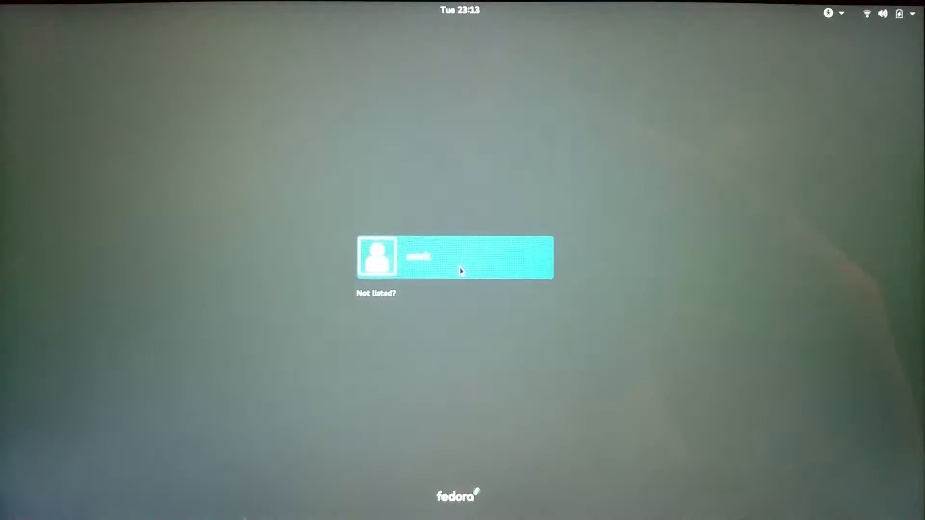
Step: Sign in to the user account on the GDM login screen with the password
{"action": "left_click", "coordinate": [453, 256]}
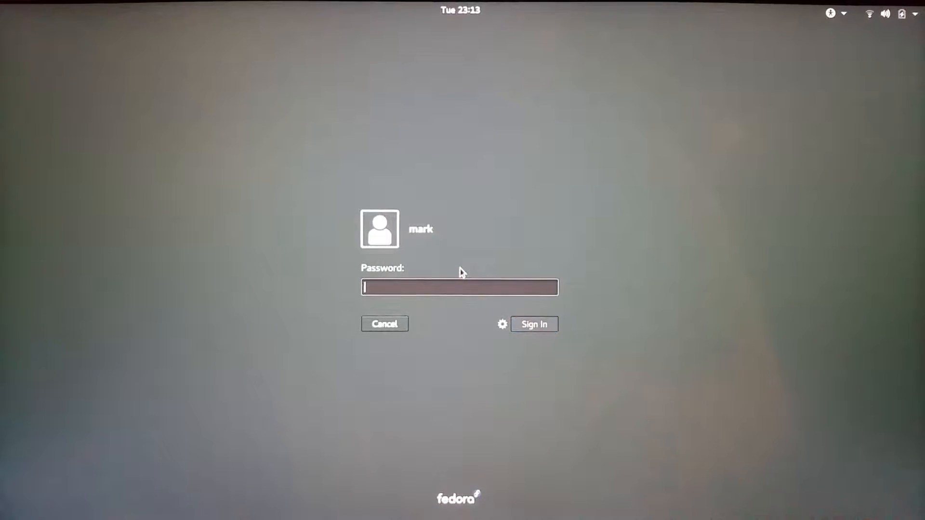
{"action": "type", "text": "password"}
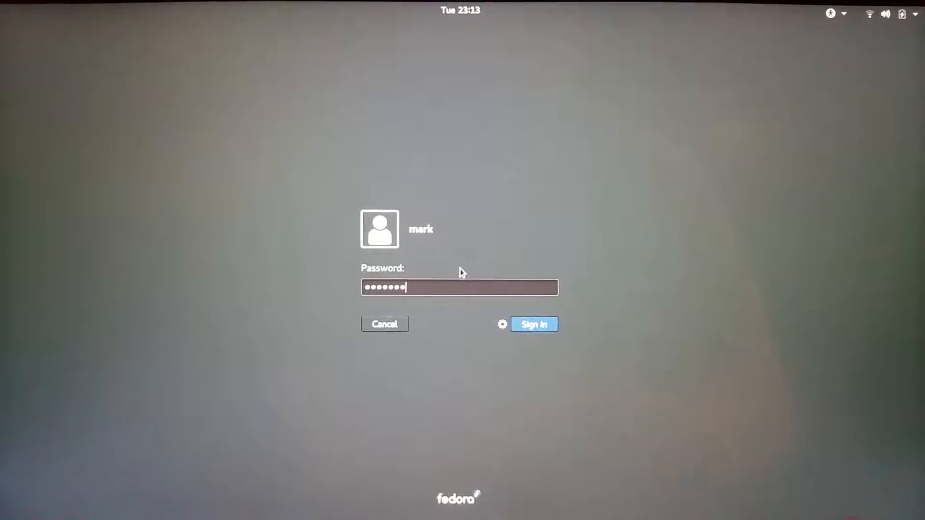
{"action": "left_click", "coordinate": [532, 325]}
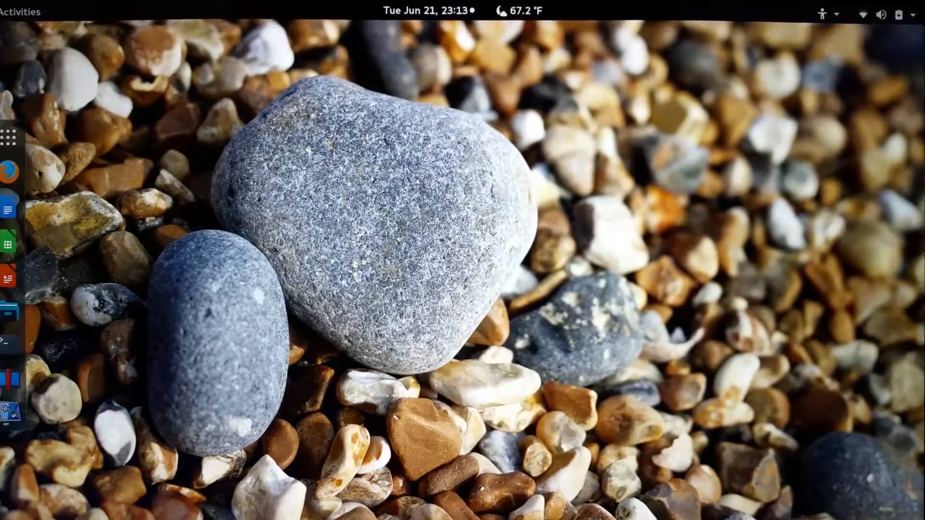
{"action": "mouse_move", "coordinate": [11, 171]}
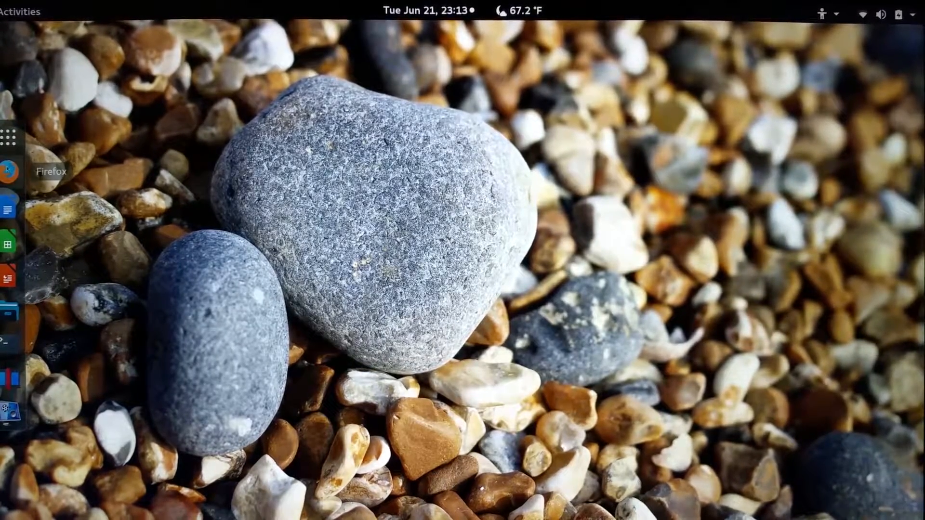
Step: Launch Firefox from the dash and switch to the FastGadgets - YouTube tab
{"action": "left_click", "coordinate": [11, 171]}
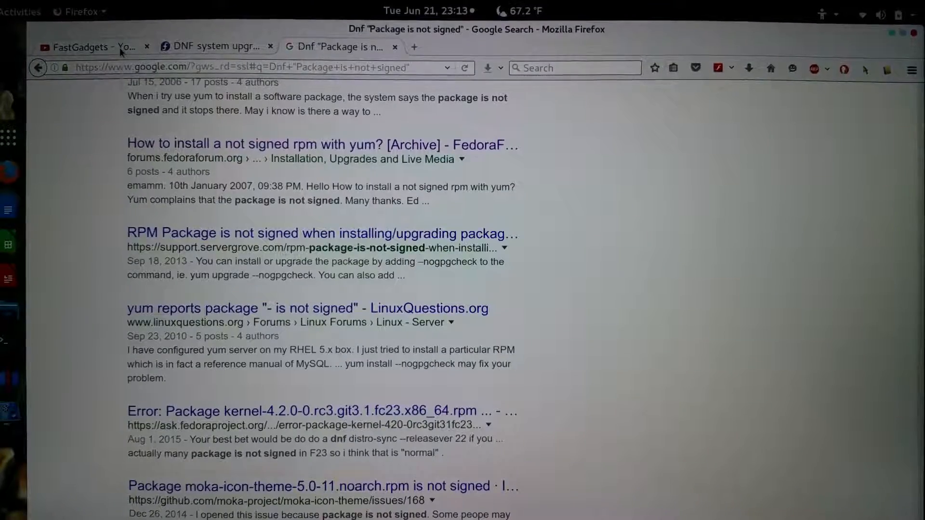
{"action": "left_click", "coordinate": [89, 46]}
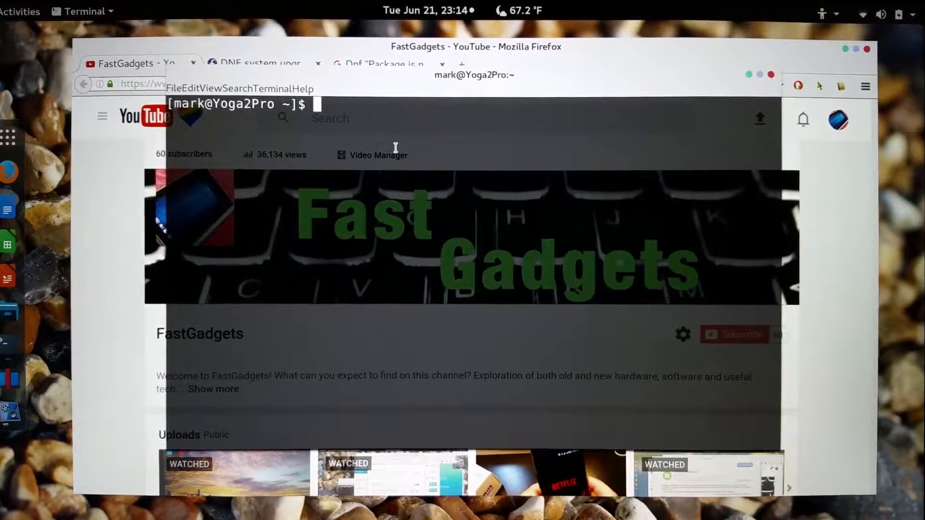
Step: Run uname -r and uname -a to confirm kernel 4.5.7-300.fc24, then launch Kdenlive
{"action": "type", "text": "uname -r"}
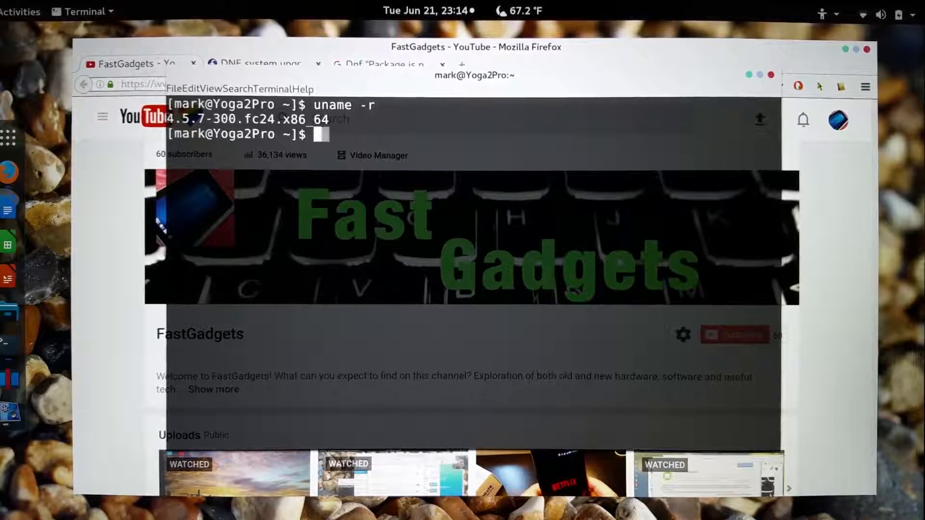
{"action": "type", "text": "uname -a"}
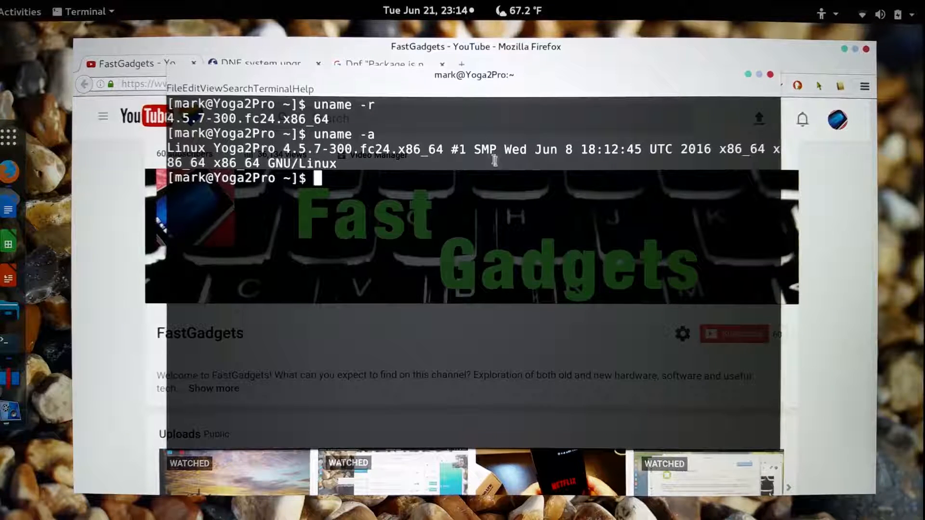
{"action": "mouse_move", "coordinate": [533, 217]}
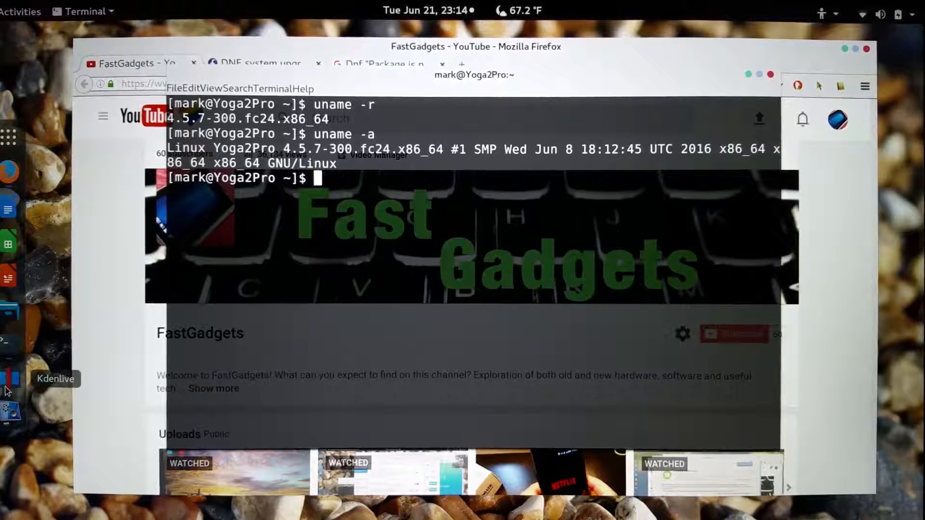
{"action": "left_click", "coordinate": [9, 376]}
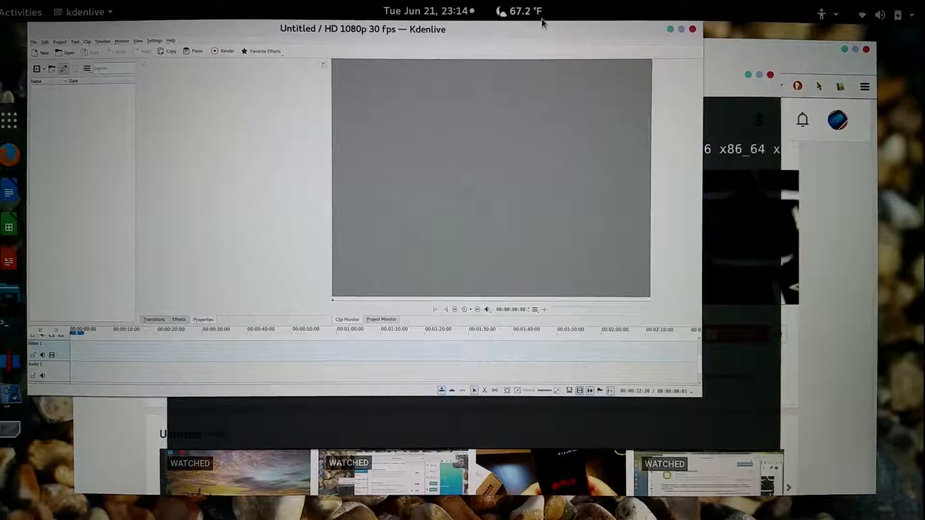
Step: Open 'My Gnome 3 Setup in Fedora.kdenlive' from the kdenlive folder and accept the upgrade notice
{"action": "left_click_drag", "start_coordinate": [363, 28], "coordinate": [424, 35]}
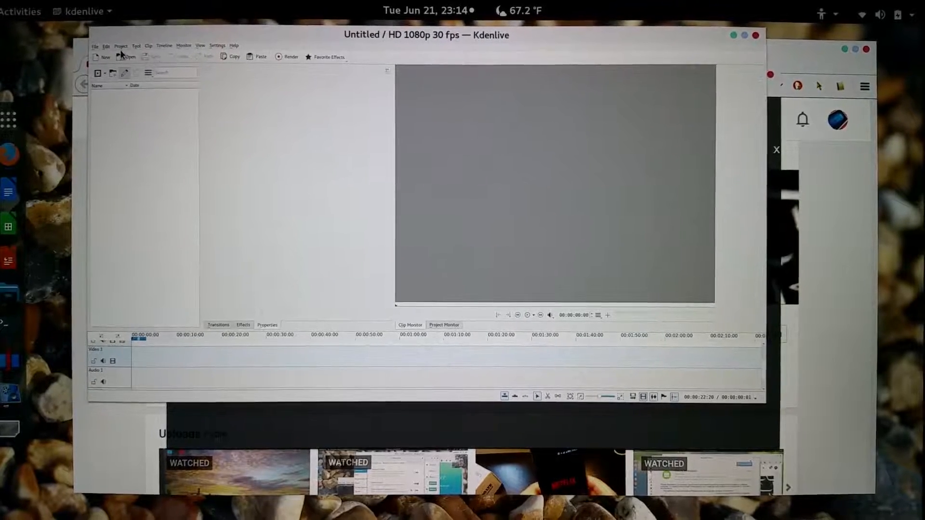
{"action": "left_click", "coordinate": [96, 46]}
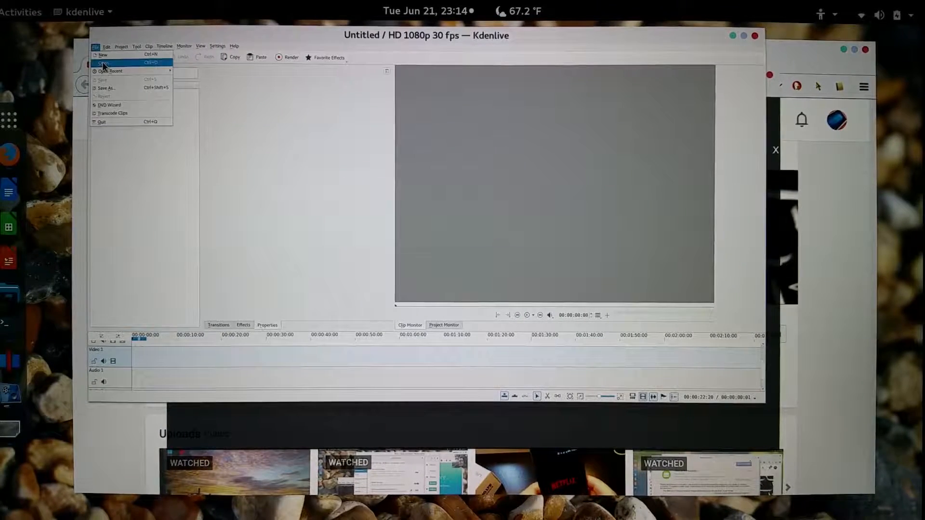
{"action": "left_click", "coordinate": [103, 63]}
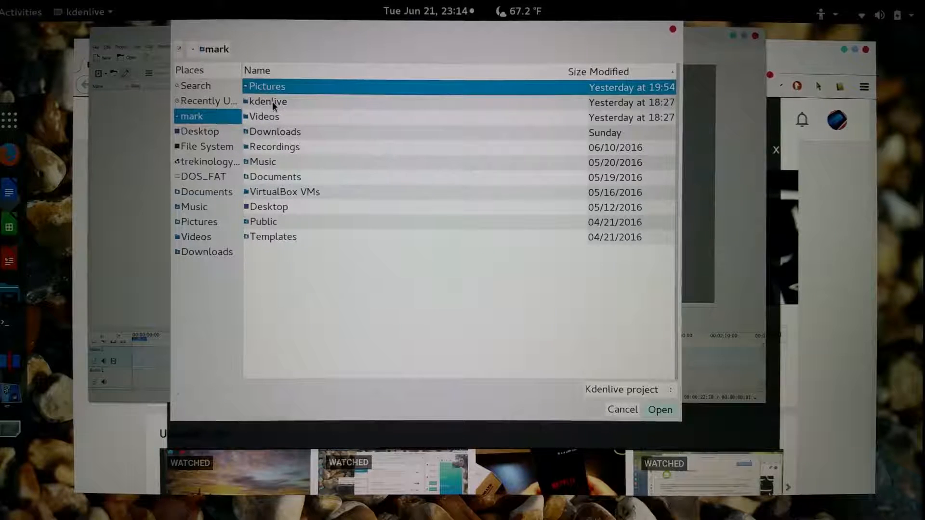
{"action": "double_click", "coordinate": [267, 101]}
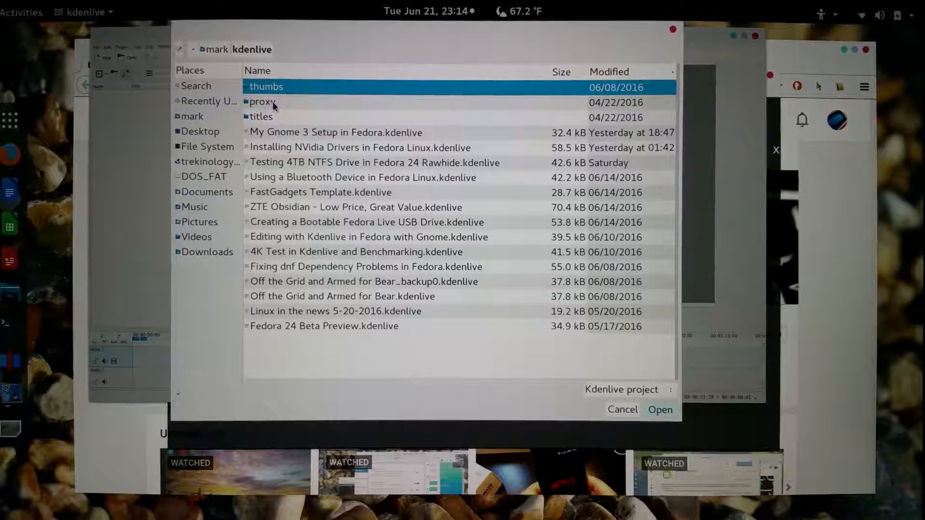
{"action": "left_click", "coordinate": [659, 410]}
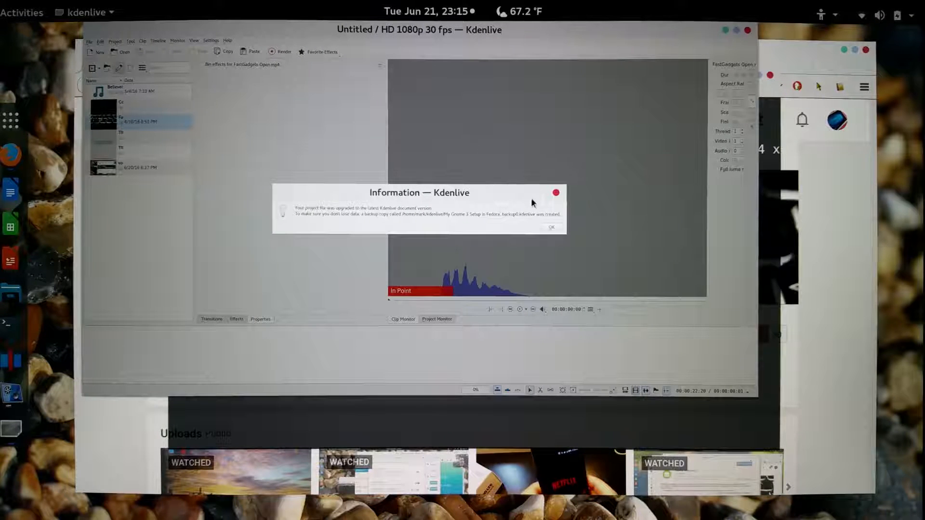
{"action": "left_click", "coordinate": [551, 227]}
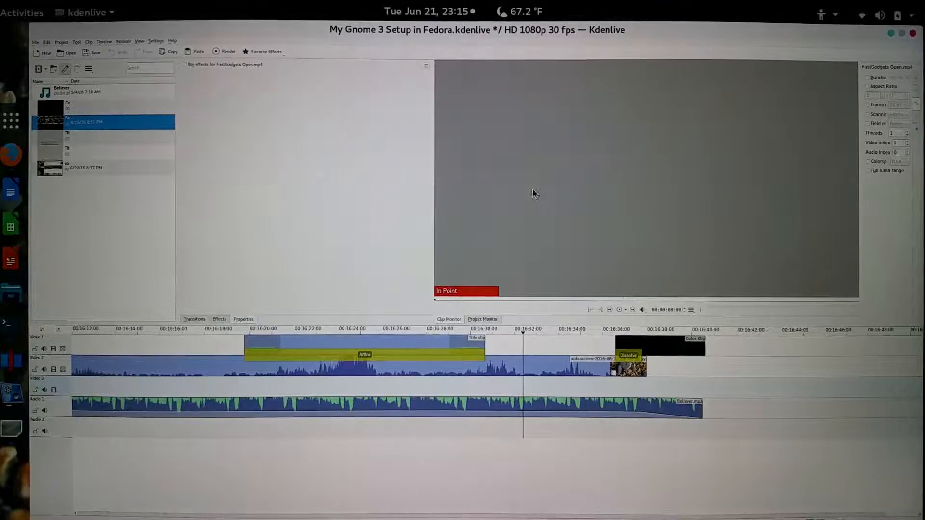
{"action": "mouse_move", "coordinate": [519, 341]}
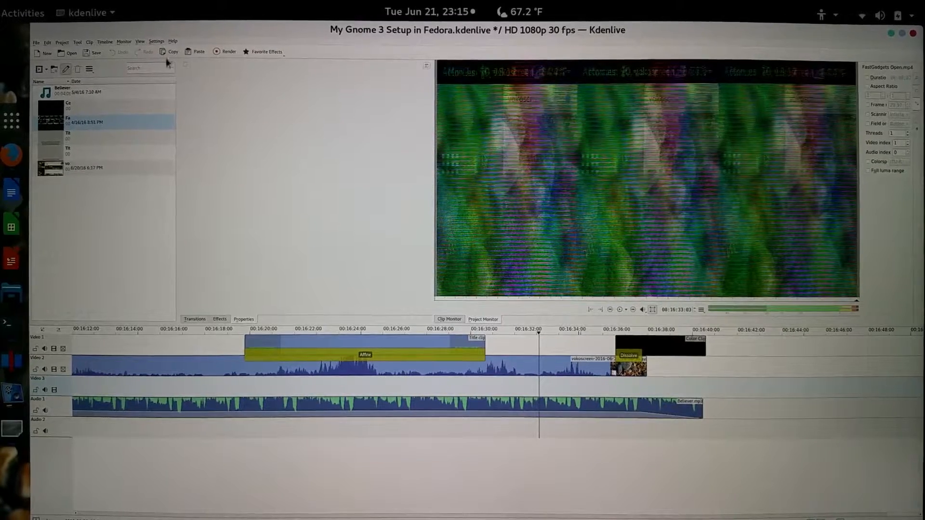
Step: Open Kdenlive's Settings menu after playing back the timeline preview
{"action": "left_click", "coordinate": [155, 41]}
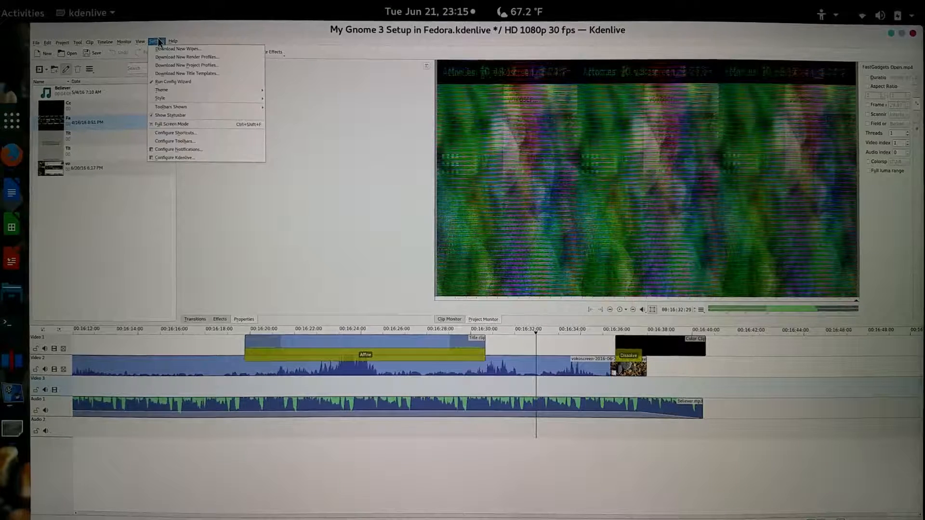
{"action": "left_click", "coordinate": [175, 157]}
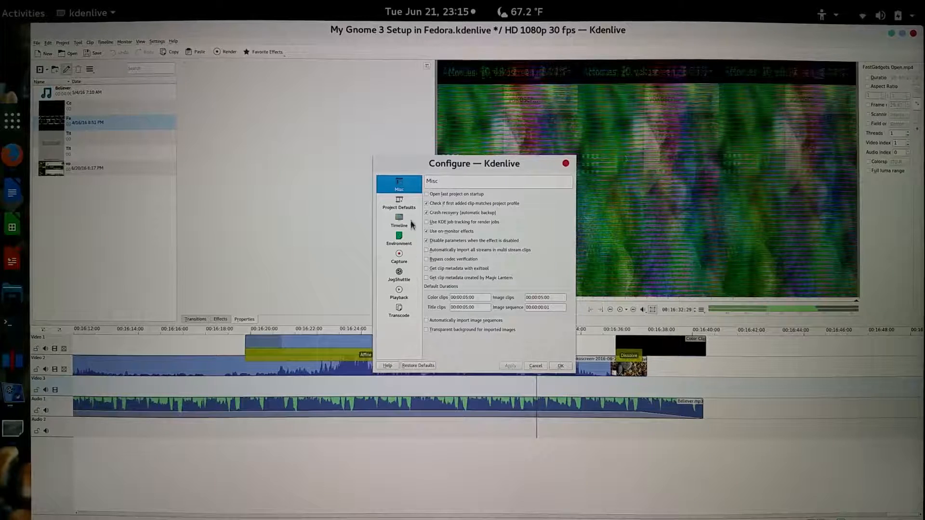
{"action": "left_click", "coordinate": [398, 239]}
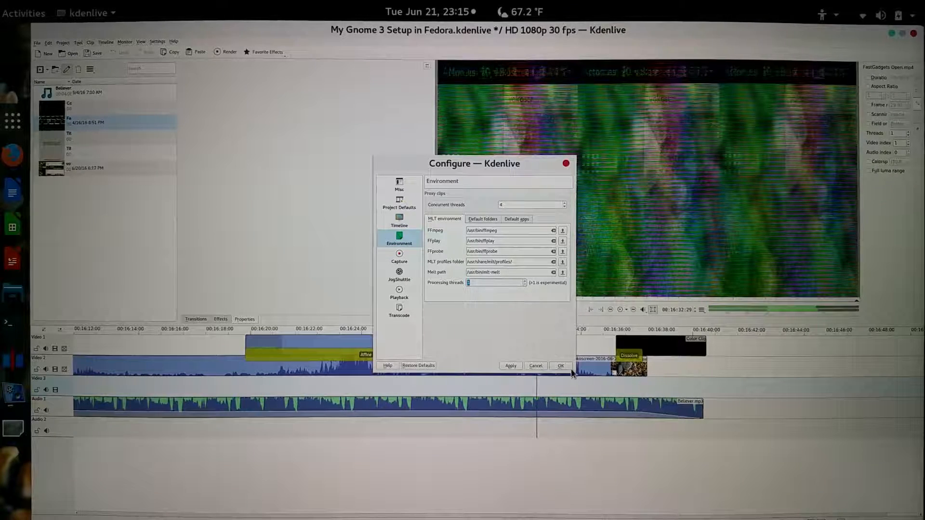
{"action": "left_click", "coordinate": [560, 366]}
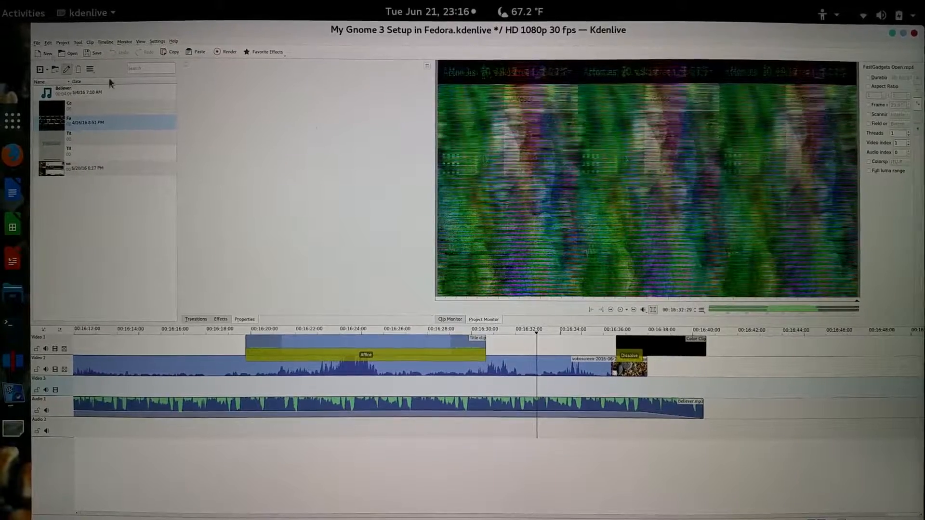
{"action": "left_click", "coordinate": [37, 42]}
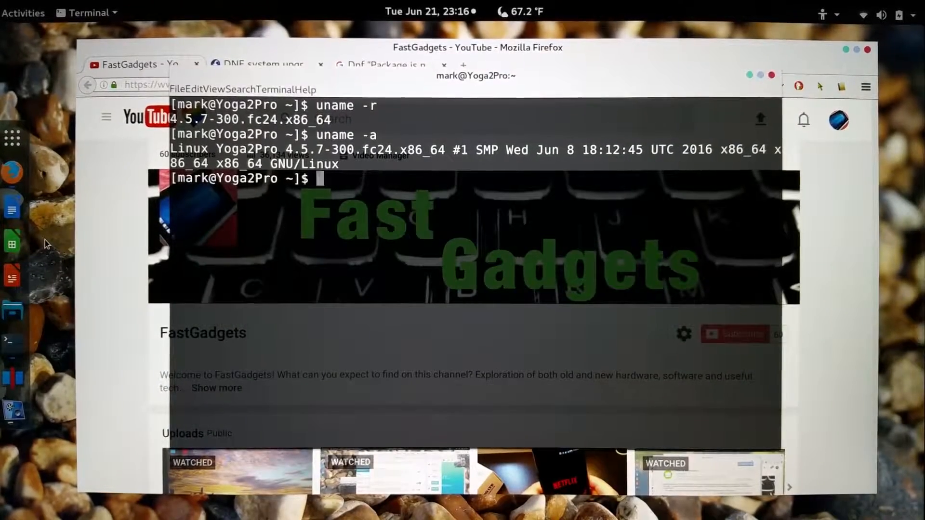
Step: Open the Files file manager from the dock
{"action": "left_click", "coordinate": [12, 309]}
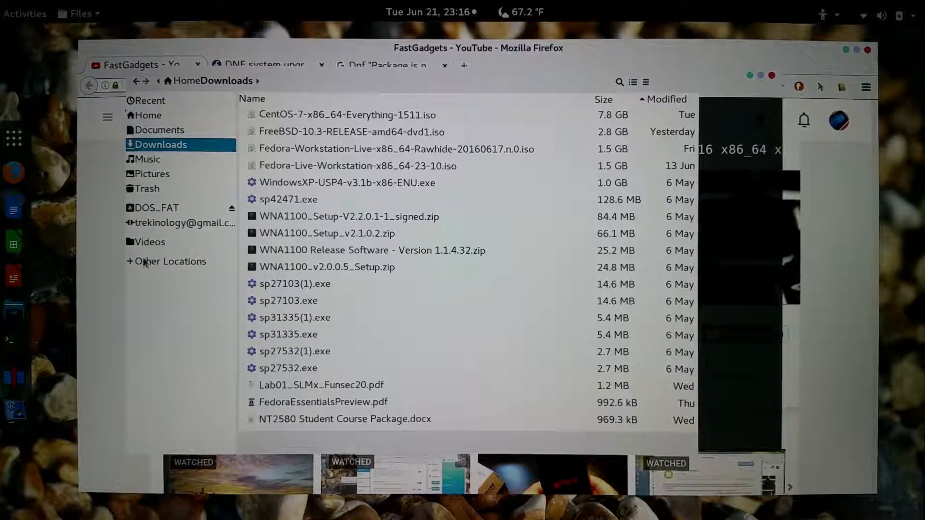
Step: Browse DOS_FAT, then Videos/FastGadgets/Raw to confirm the footage folders are intact
{"action": "left_click", "coordinate": [156, 207]}
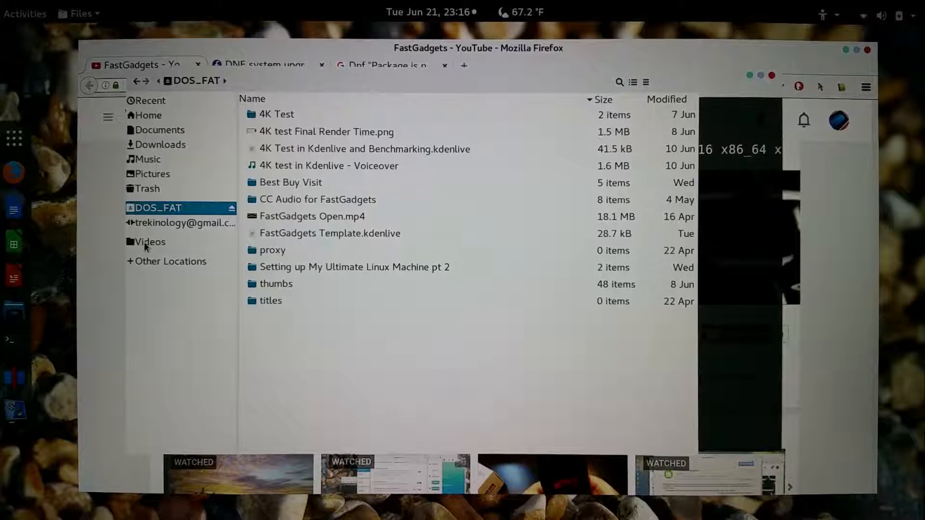
{"action": "left_click", "coordinate": [150, 242]}
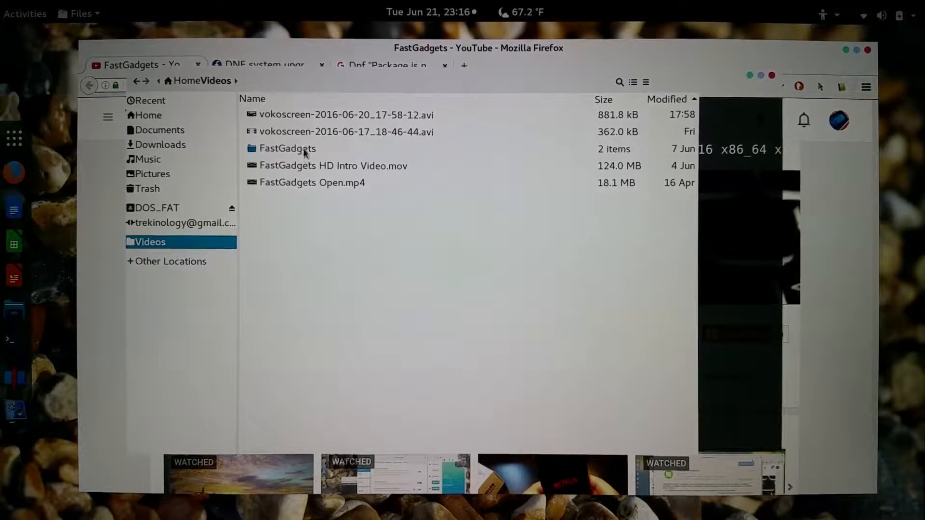
{"action": "double_click", "coordinate": [287, 148]}
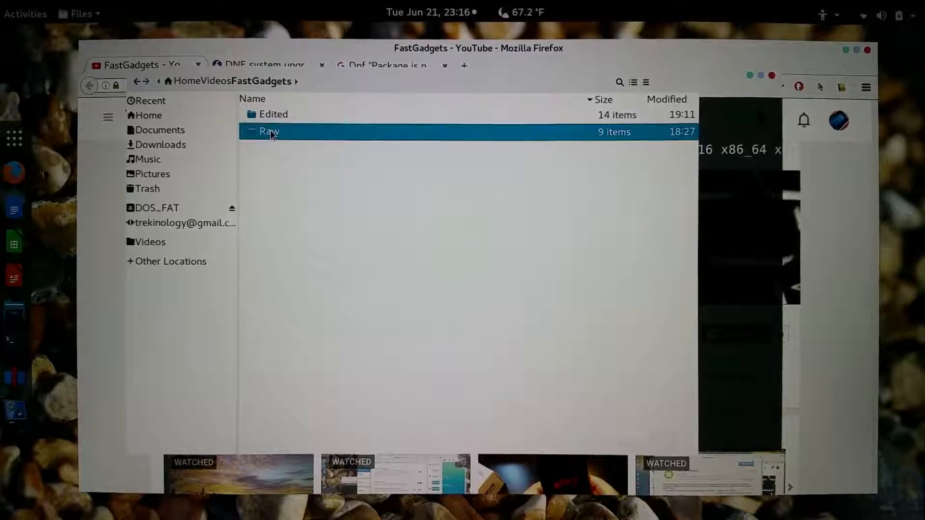
{"action": "double_click", "coordinate": [269, 132]}
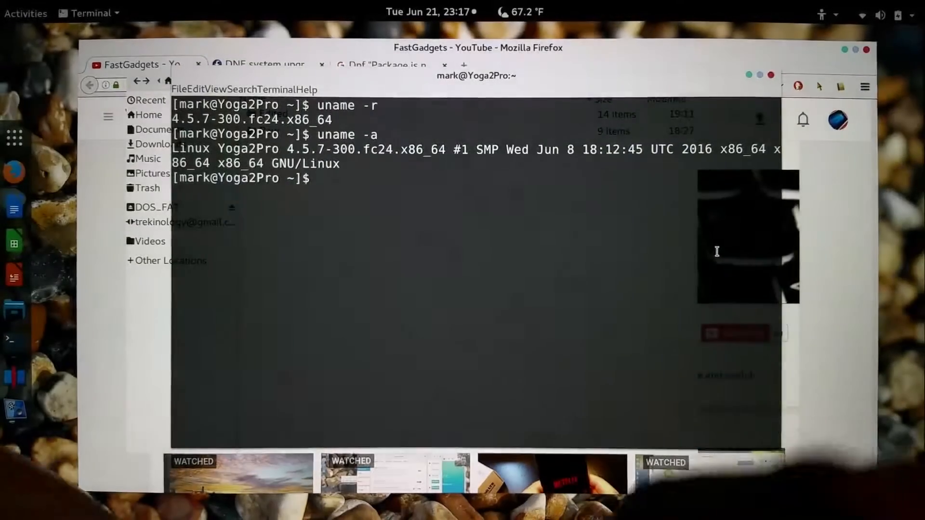
Step: Run 'rpm -qa | grep gnome' to list the GNOME 3.20 fc24 packages, then begin typing sudo
{"action": "type", "text": "rpm"}
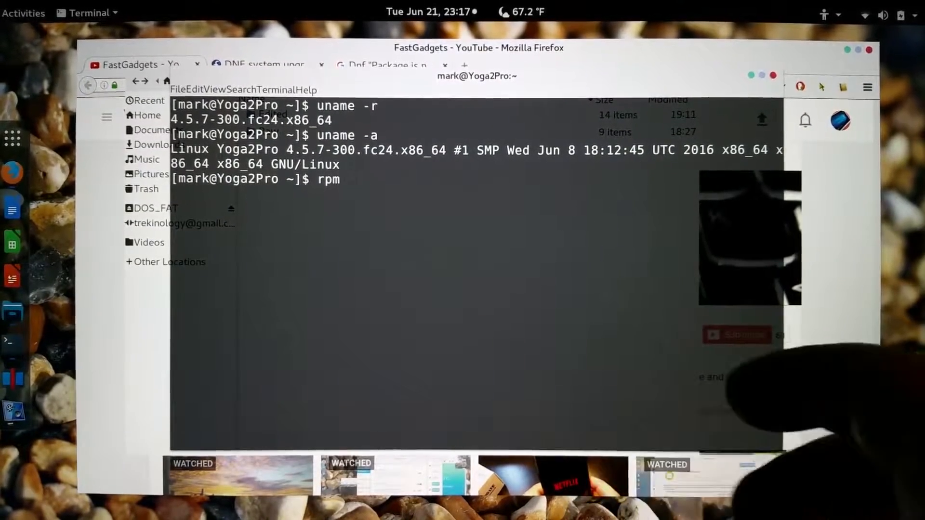
{"action": "type", "text": "-"}
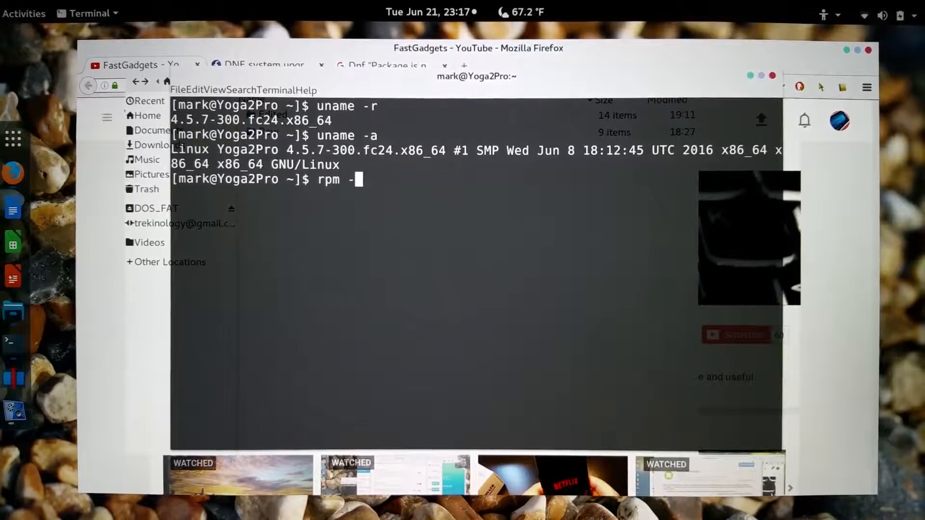
{"action": "type", "text": "qa"}
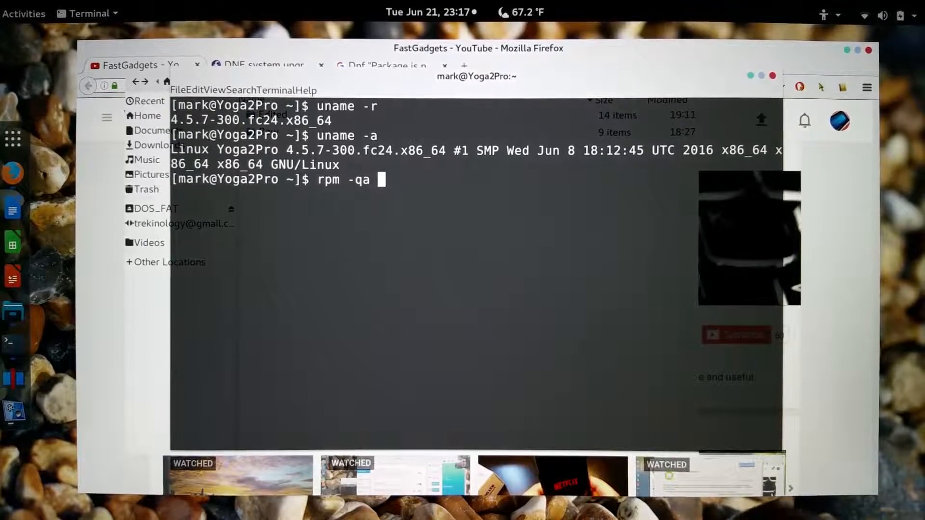
{"action": "type", "text": "| grep"}
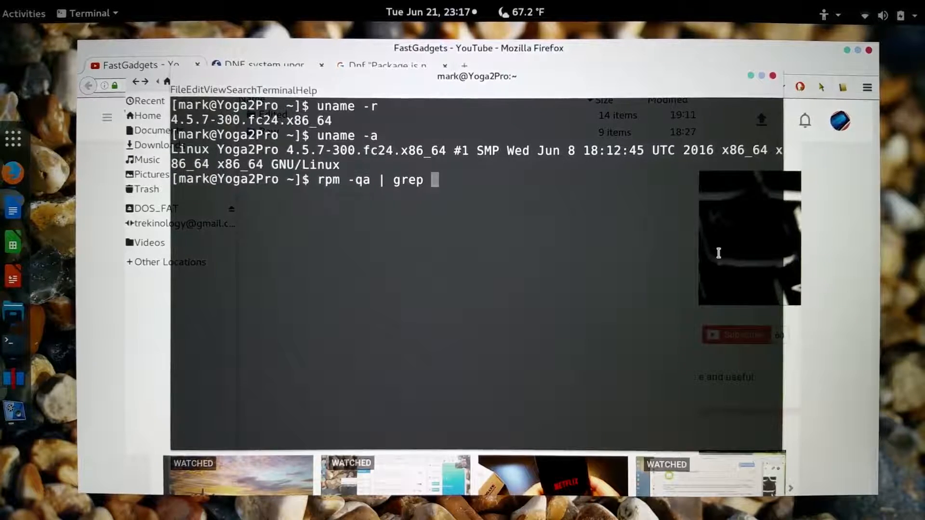
{"action": "type", "text": "gnome"}
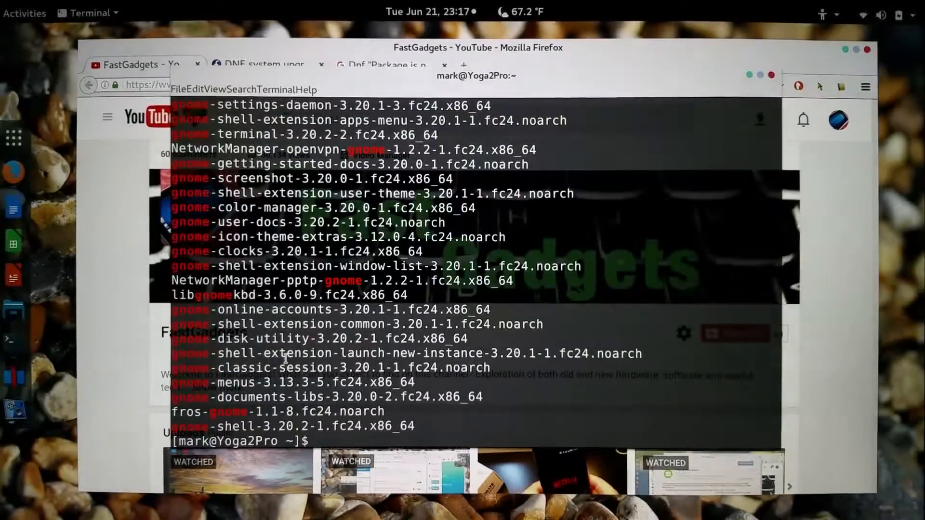
{"action": "type", "text": "dufo"}
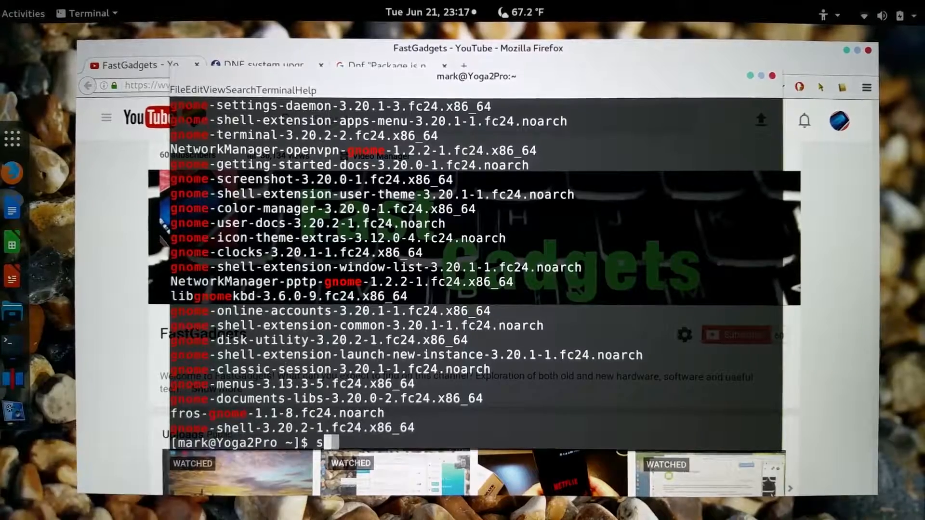
Step: Get a root shell with 'sudo bash' and type 'dnf update' at the root prompt
{"action": "type", "text": "udo bash"}
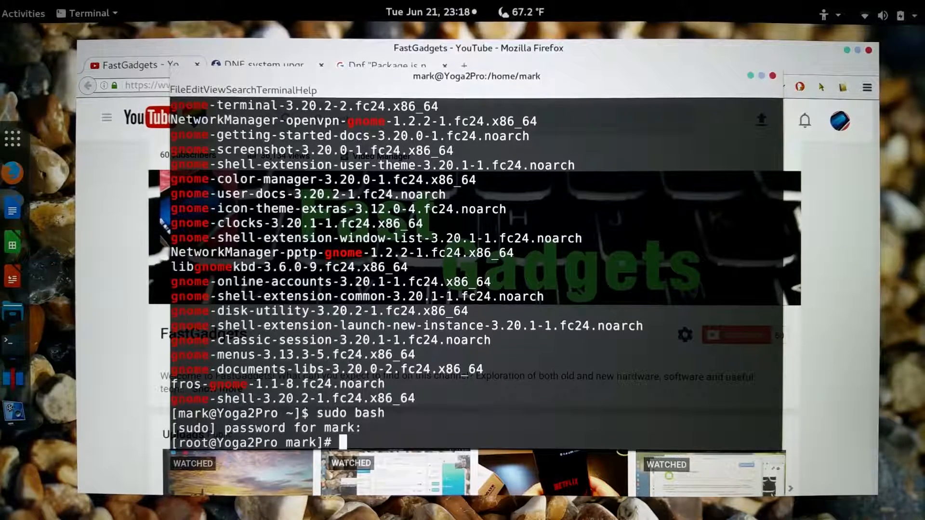
{"action": "type", "text": "dnf update"}
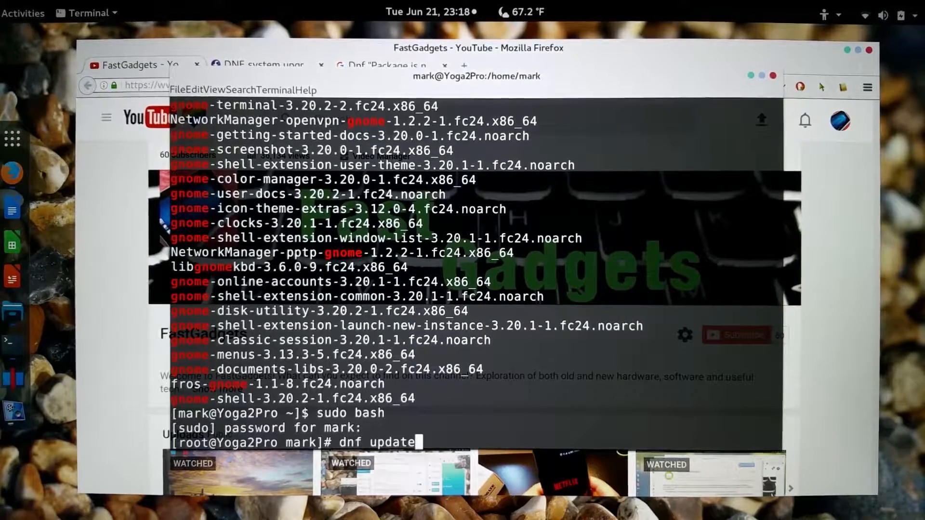